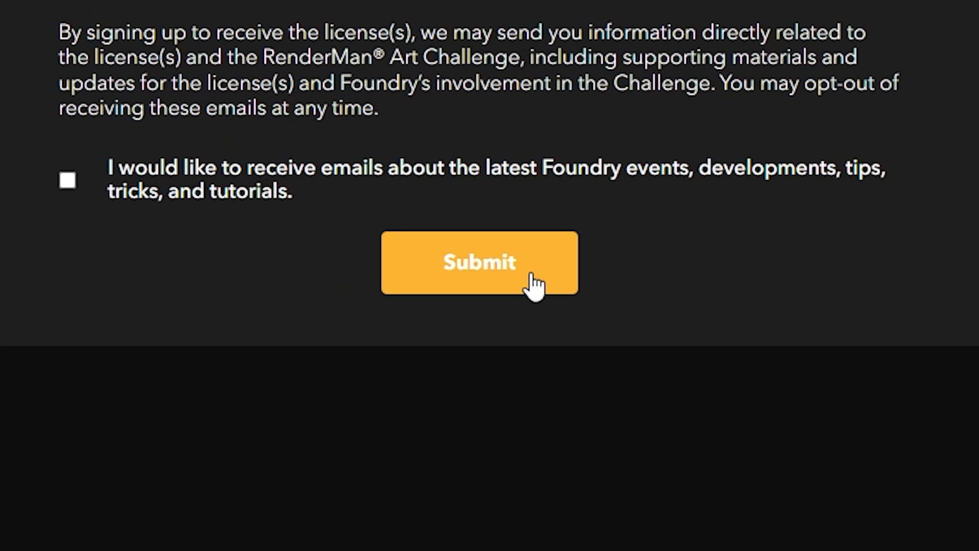
Step: Submit the Foundry sign-up form, activate the Katana license for this System ID, and view the key
click(480, 262)
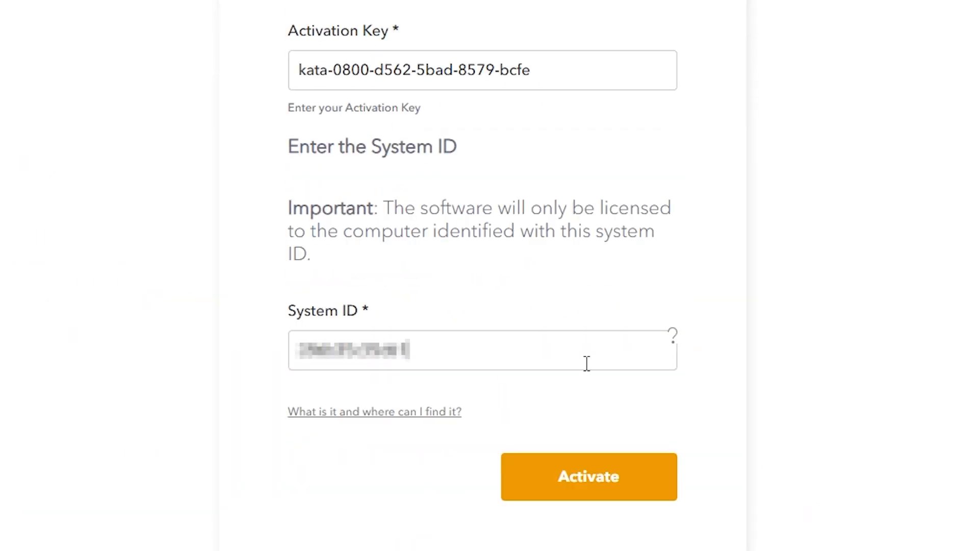
click(588, 475)
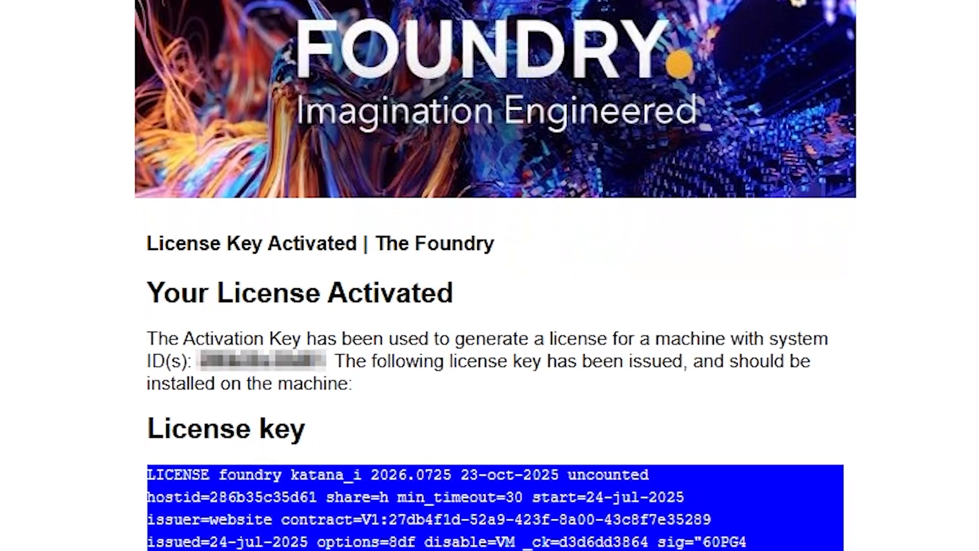
scroll(down, 3)
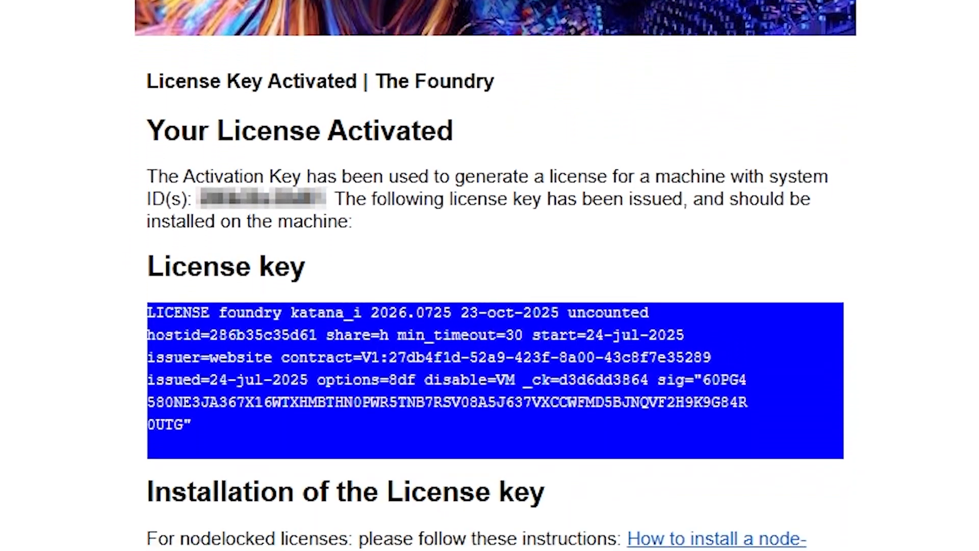
scroll(down, 3)
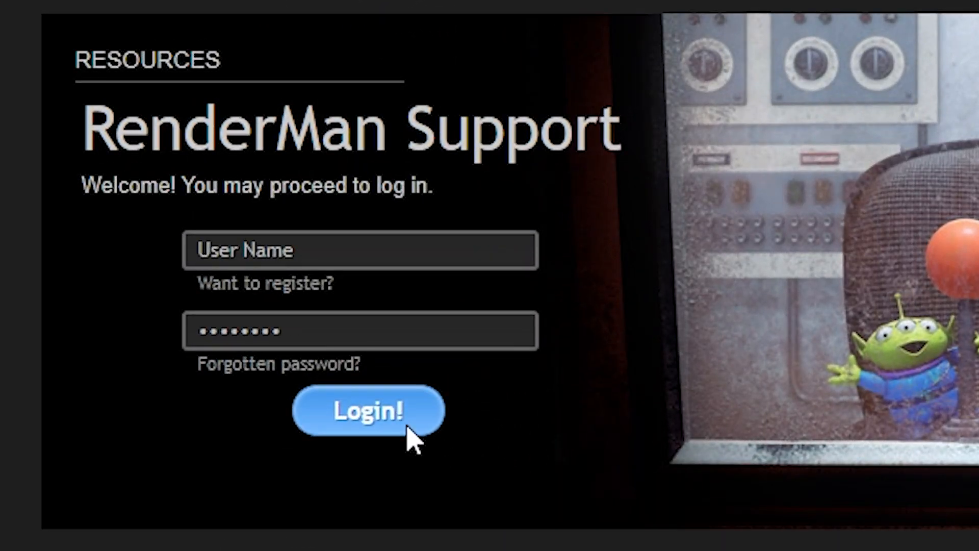
Step: Log in to RenderMan Support and get the RenderMan for Katana 26.3 release
click(365, 410)
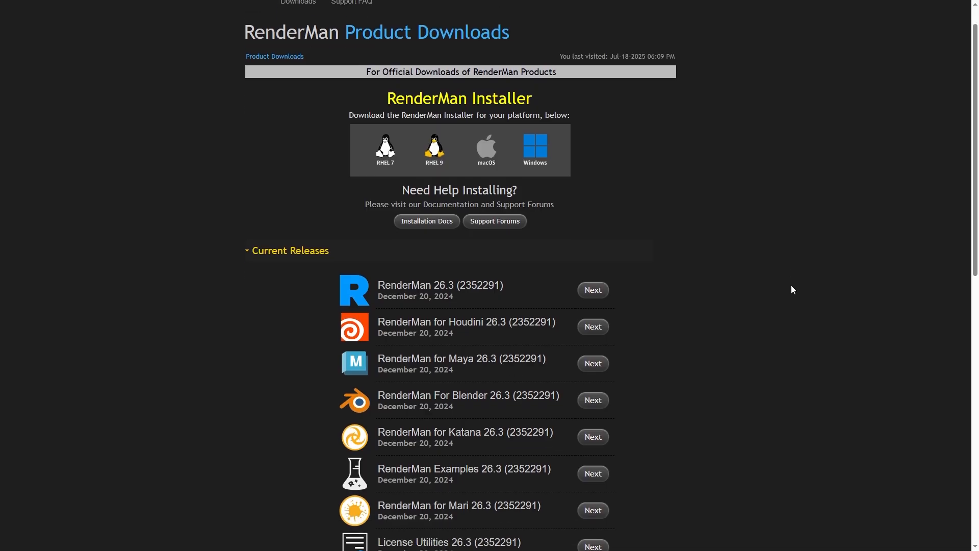
scroll(down, 3)
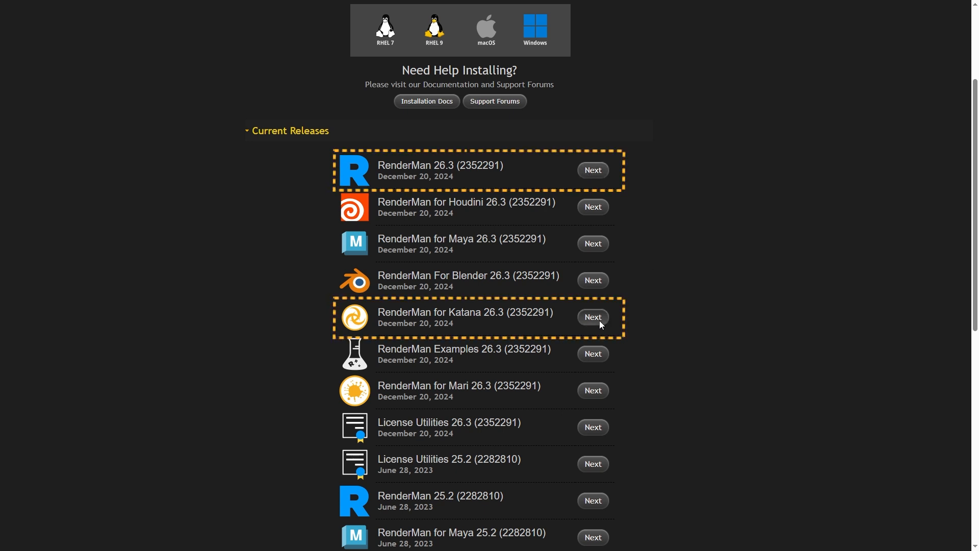
click(592, 317)
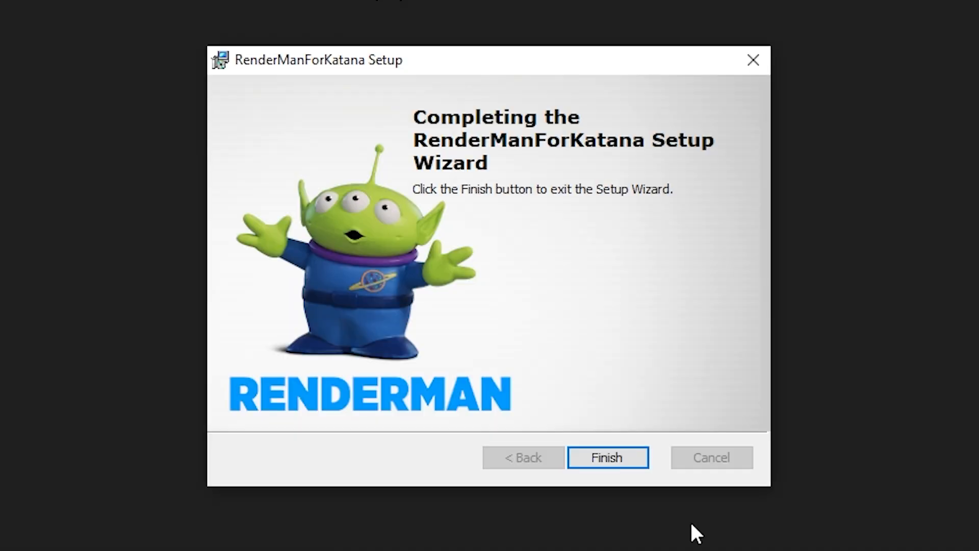
click(606, 457)
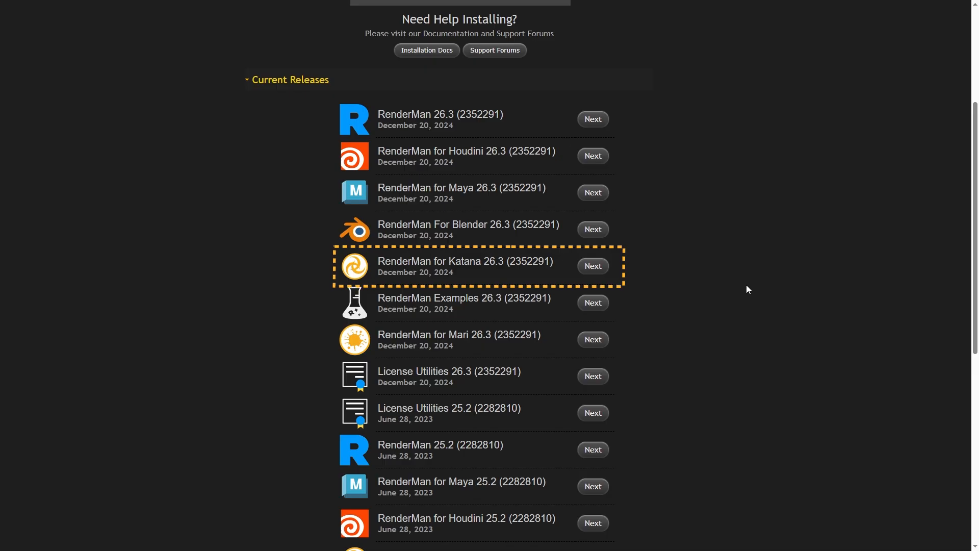
mouse_move(592, 265)
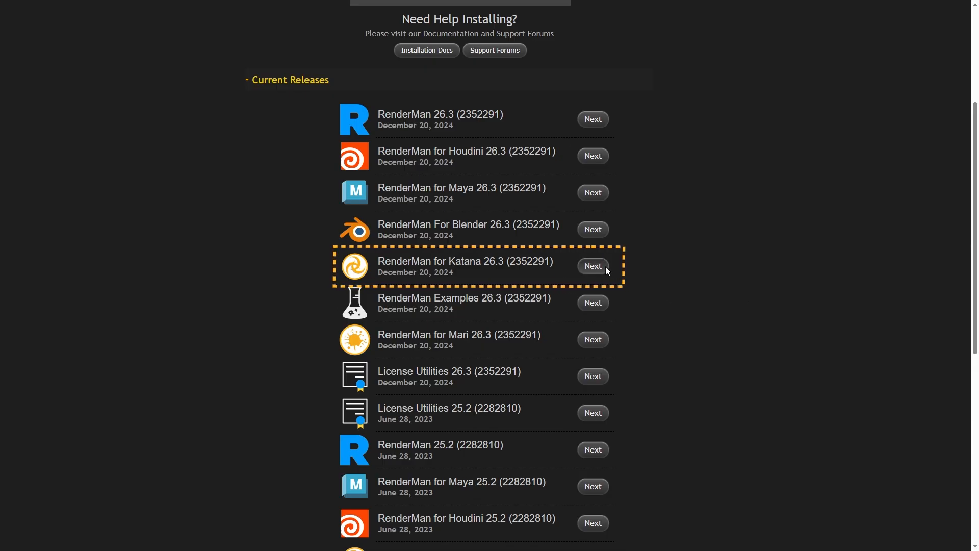
Step: Log into the RenderMan Forums and download the Non-Commercial RenderMan installer
scroll(up, 3)
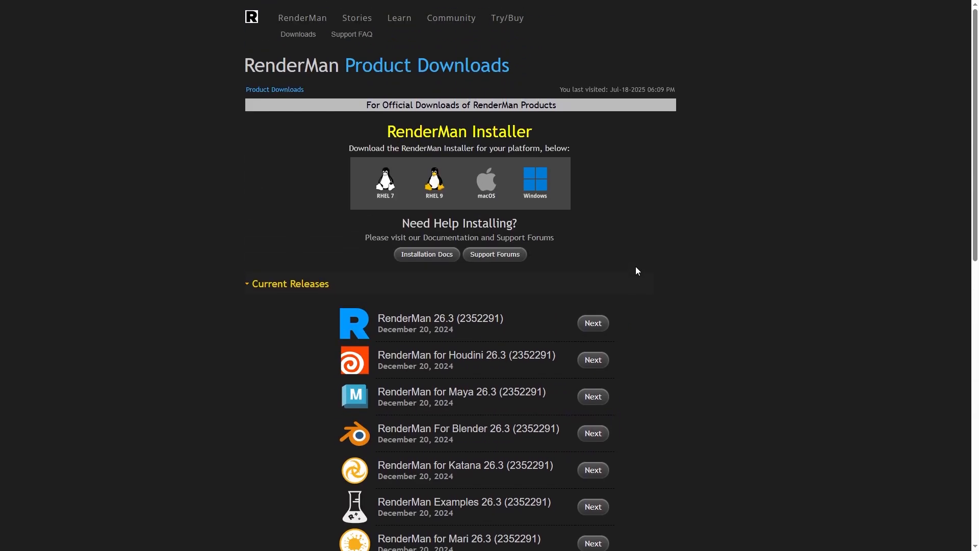
mouse_move(560, 200)
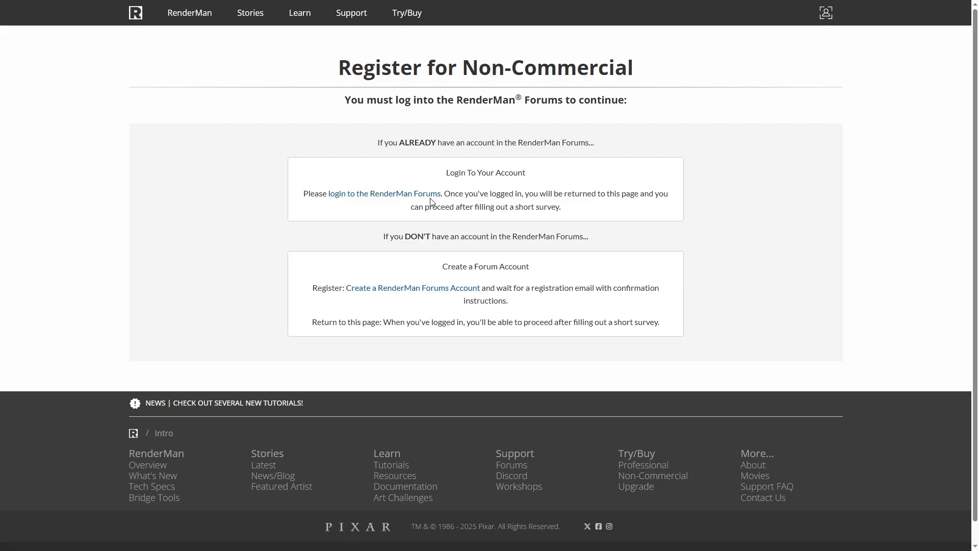
click(384, 192)
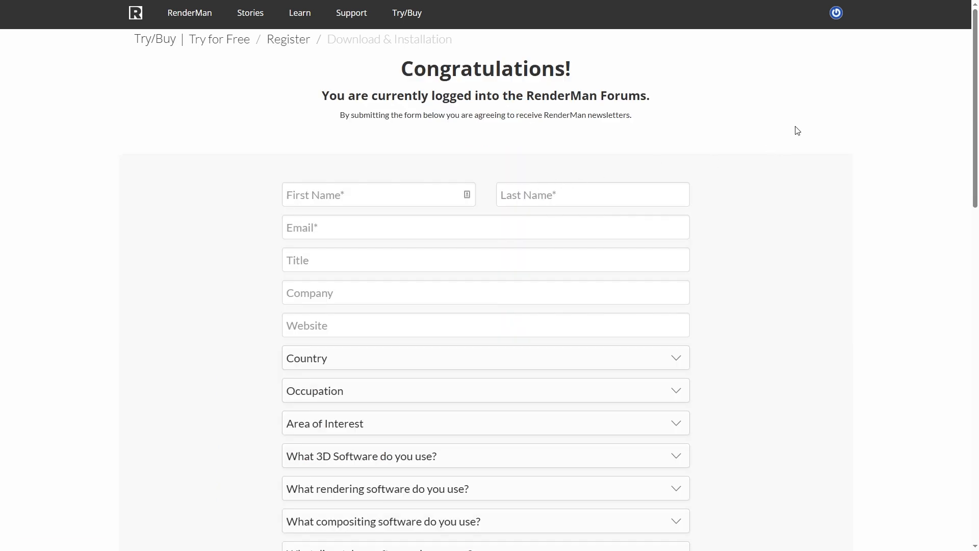
scroll(down, 3)
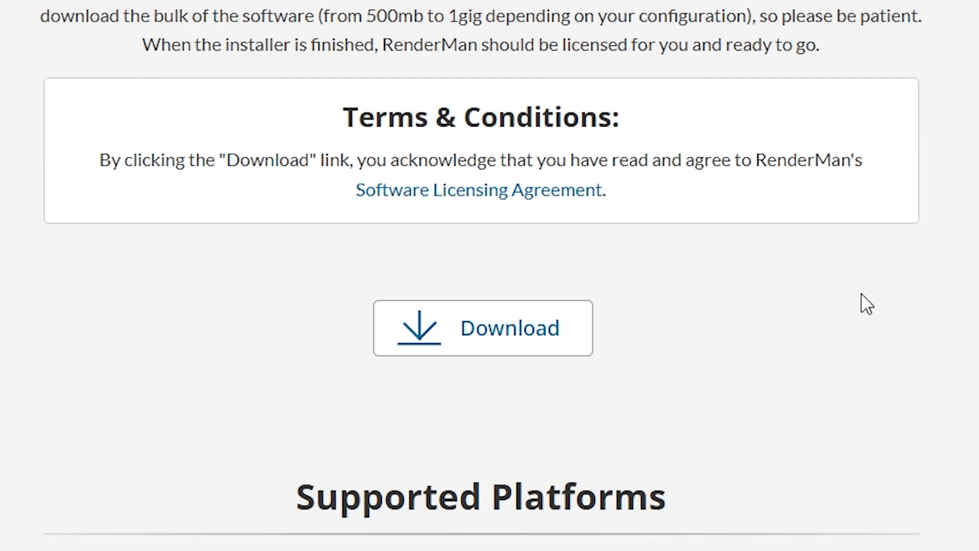
click(482, 327)
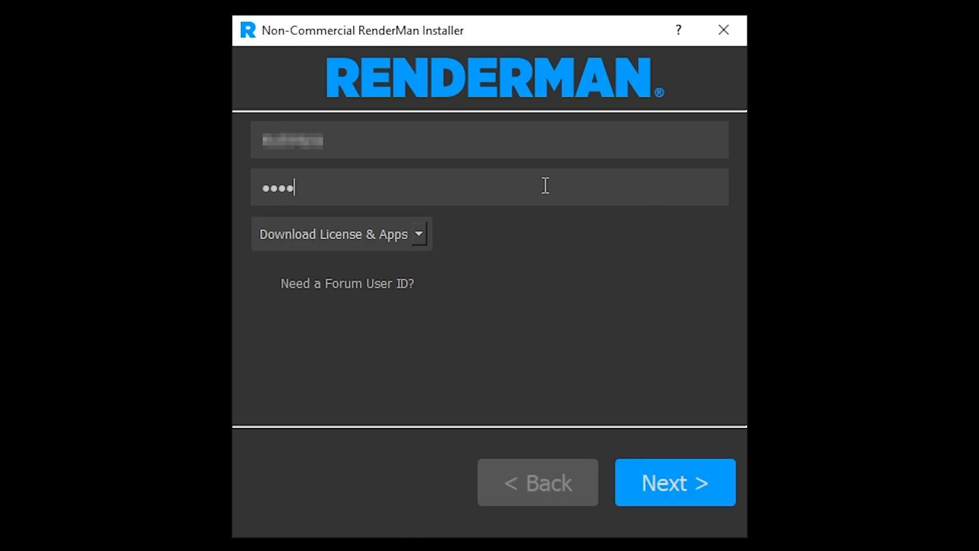
Step: Install RenderMan 26.3 for Katana plus ProServer 26.3, excluding the Maya and Blender packages
click(675, 482)
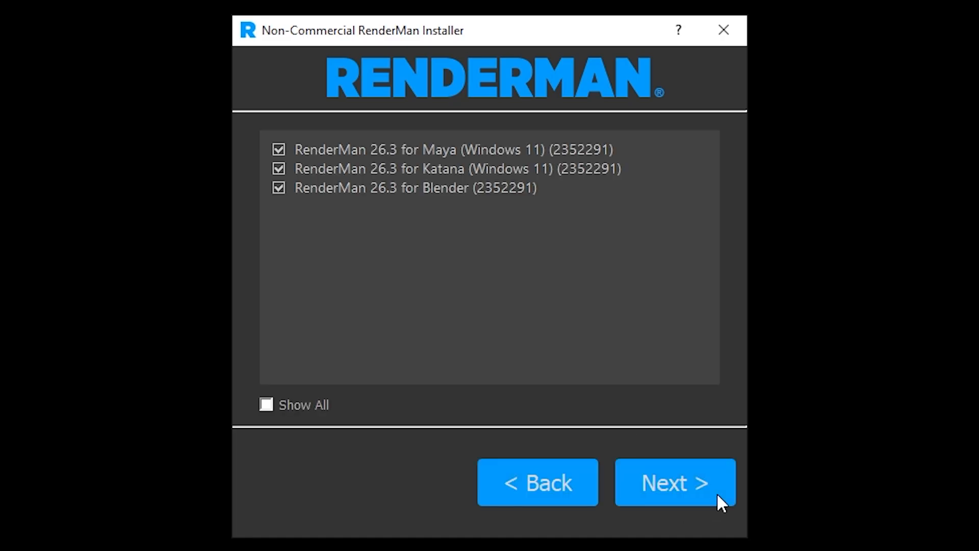
click(279, 149)
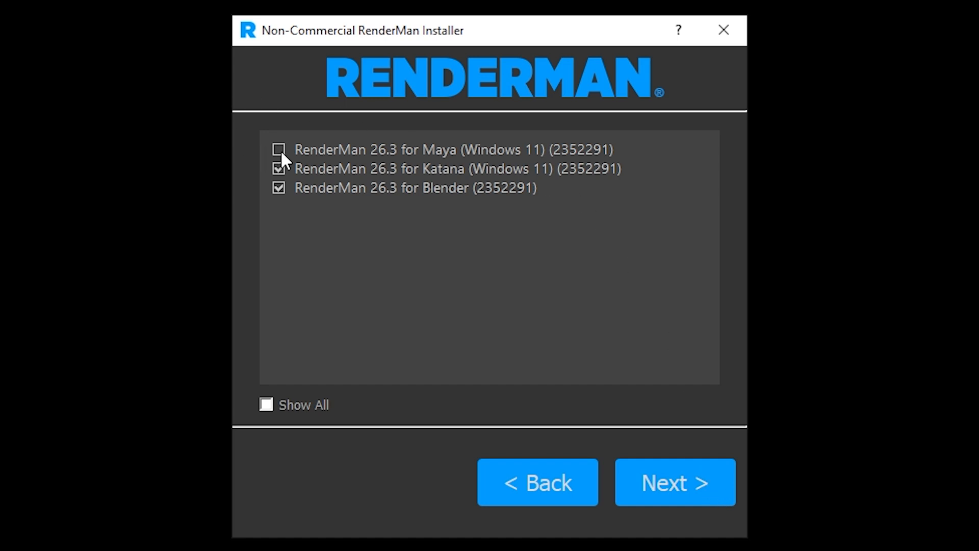
click(278, 187)
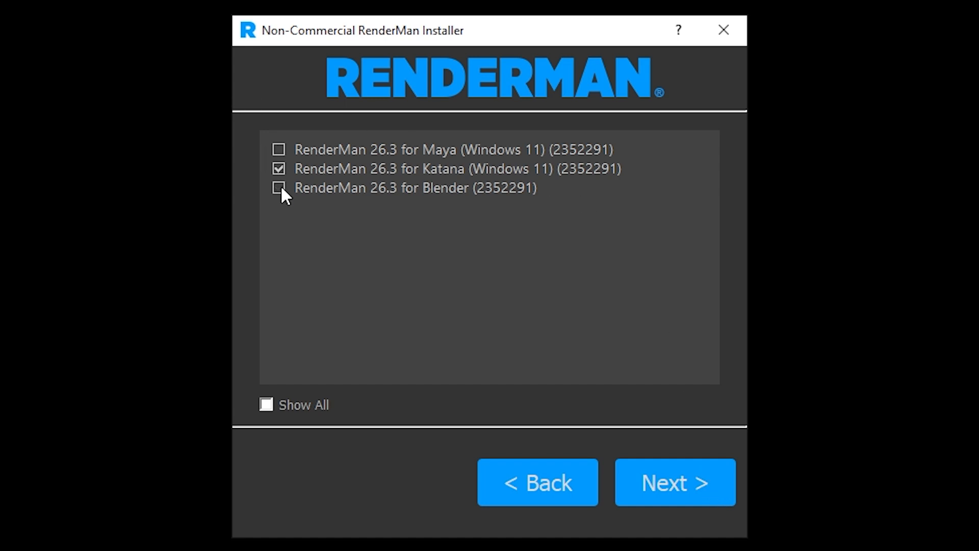
mouse_move(356, 359)
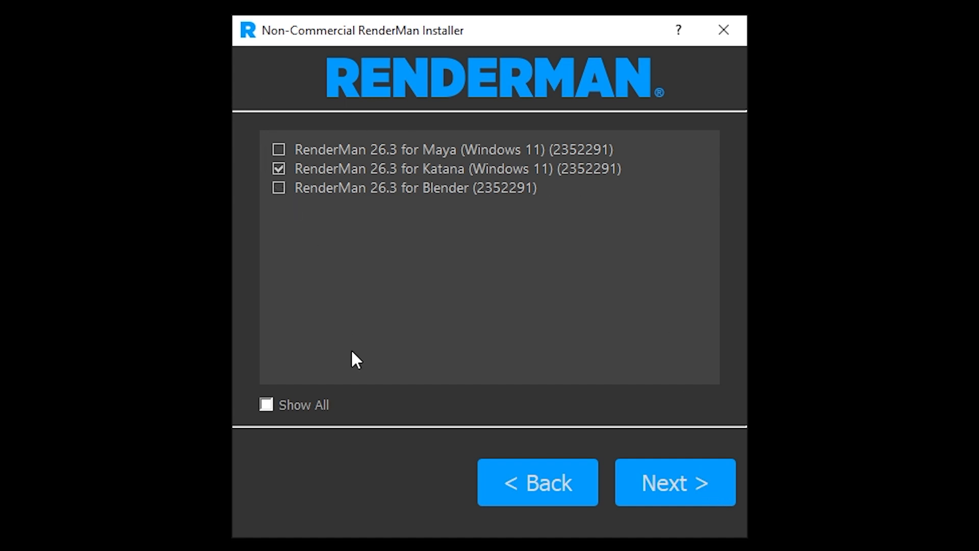
click(265, 404)
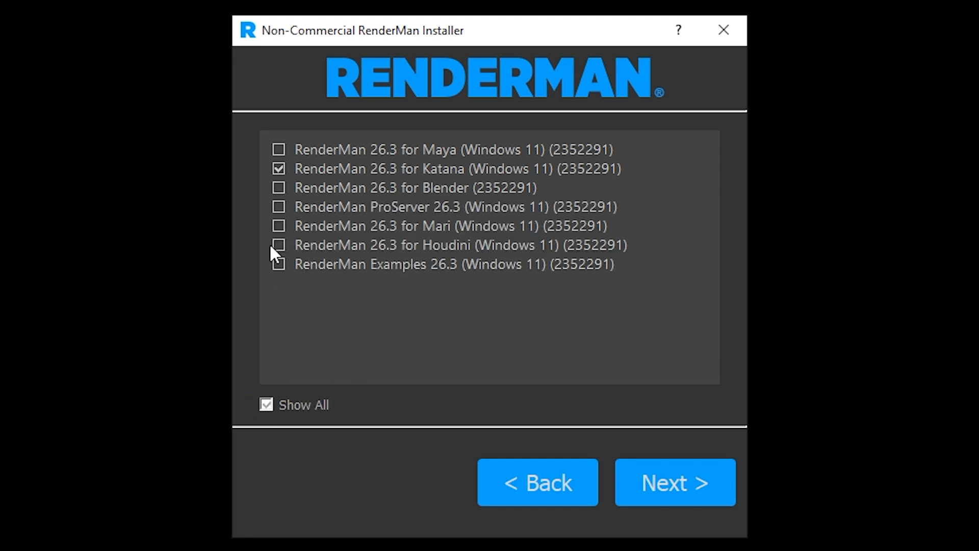
click(279, 206)
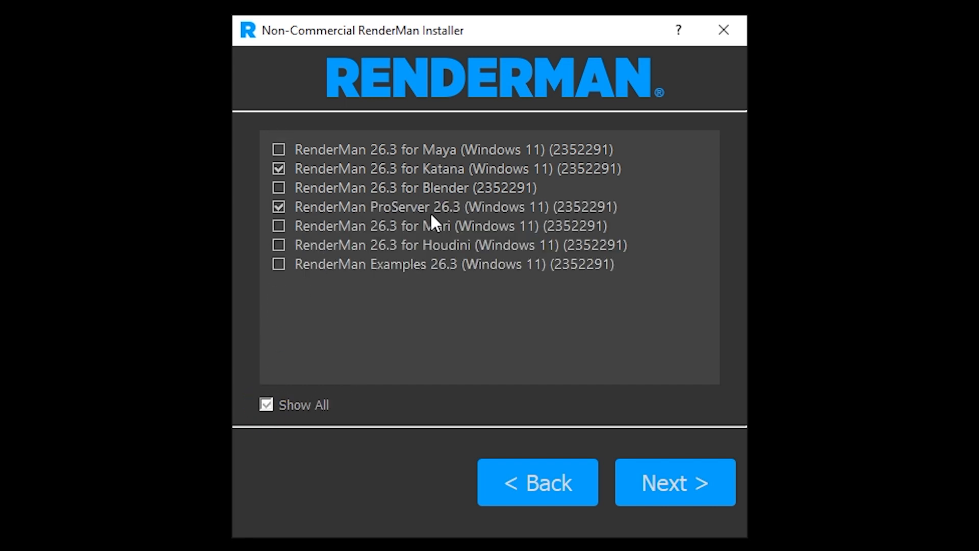
click(674, 482)
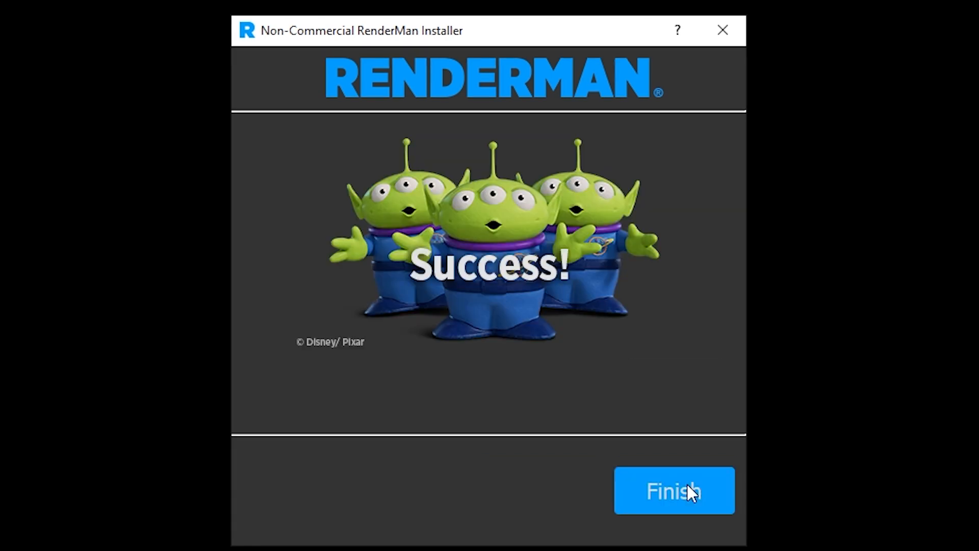
click(673, 490)
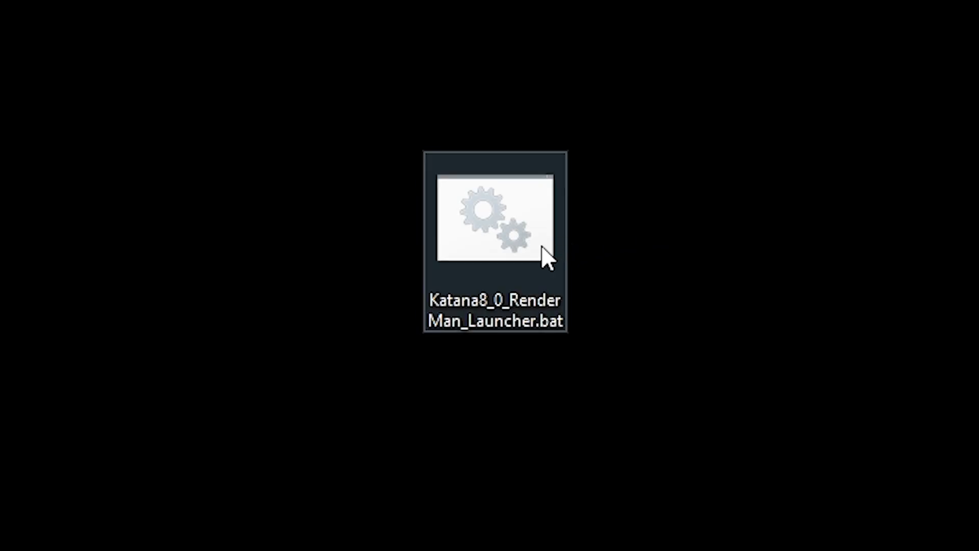
Step: Open the Katana8_0_RenderMan_Launcher.bat script alongside the Katana8.0v3 and Pixar folders
double_click(495, 220)
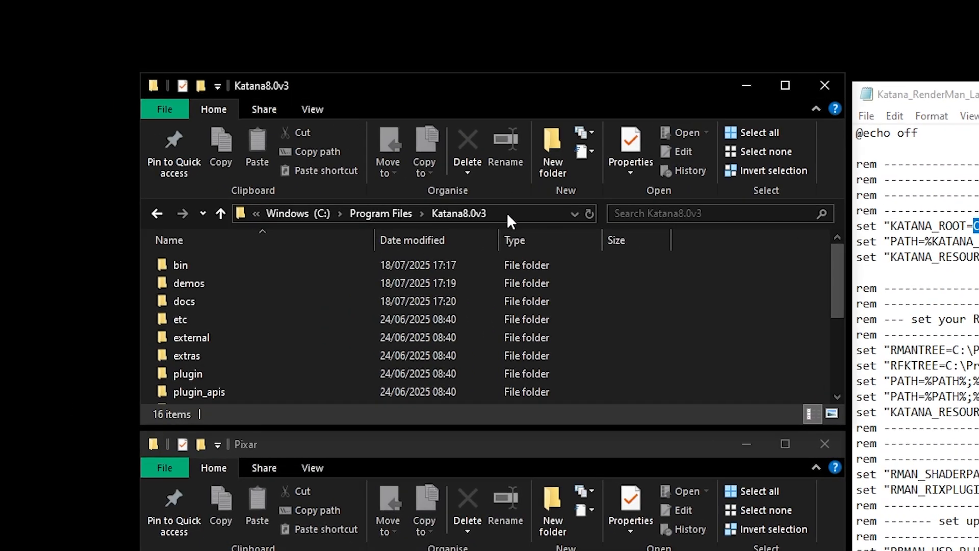
Step: Review the launcher's RMANTREE and RFKTREE paths and the DEFAULT_RENDERER=prman line
click(400, 214)
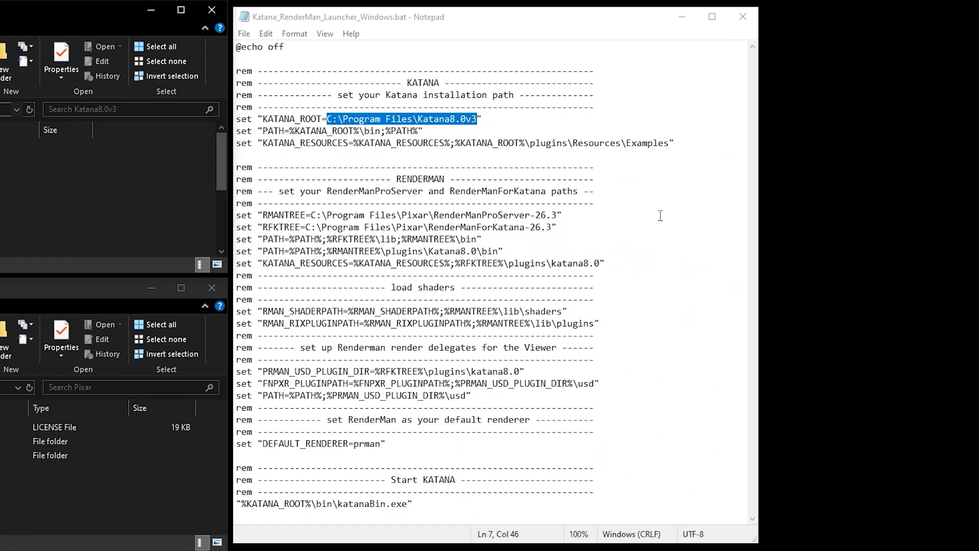
mouse_move(303, 232)
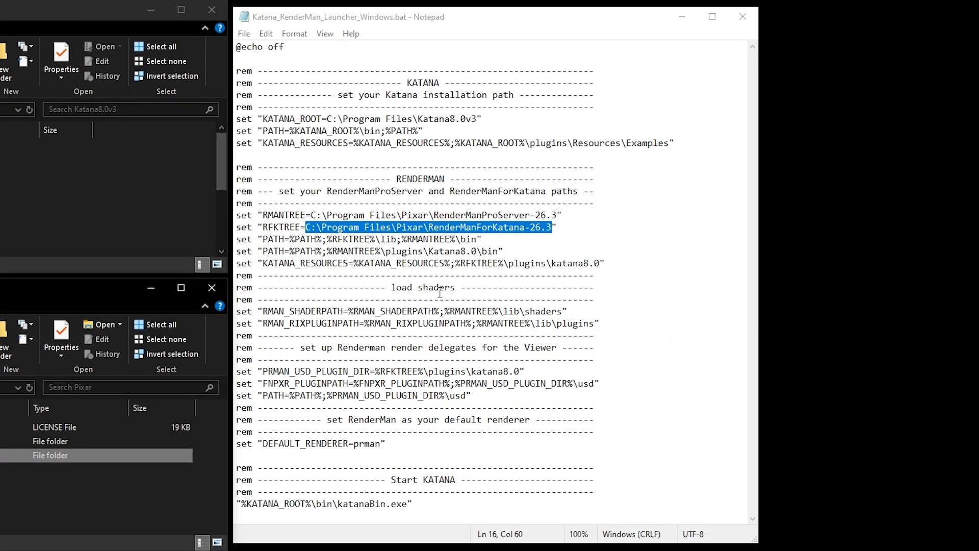
mouse_move(555, 371)
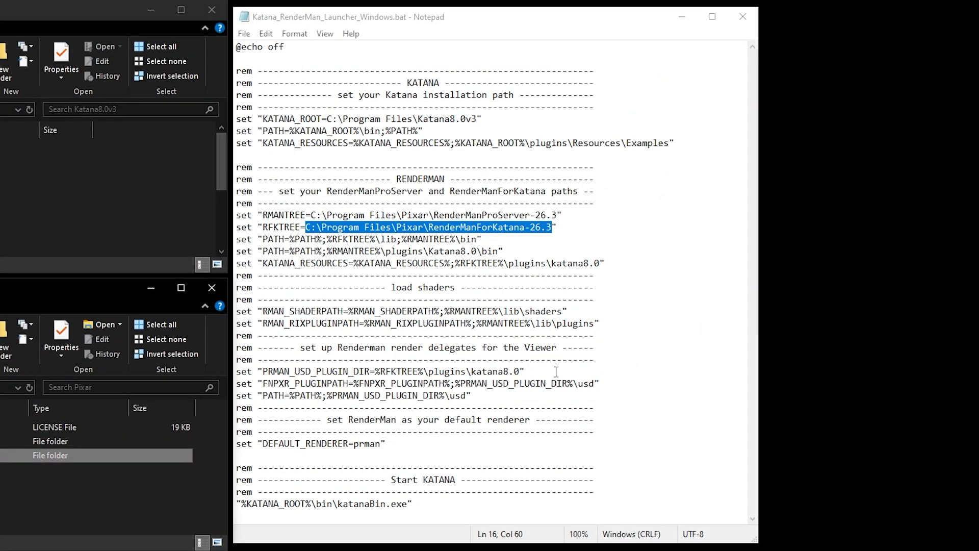
double_click(471, 311)
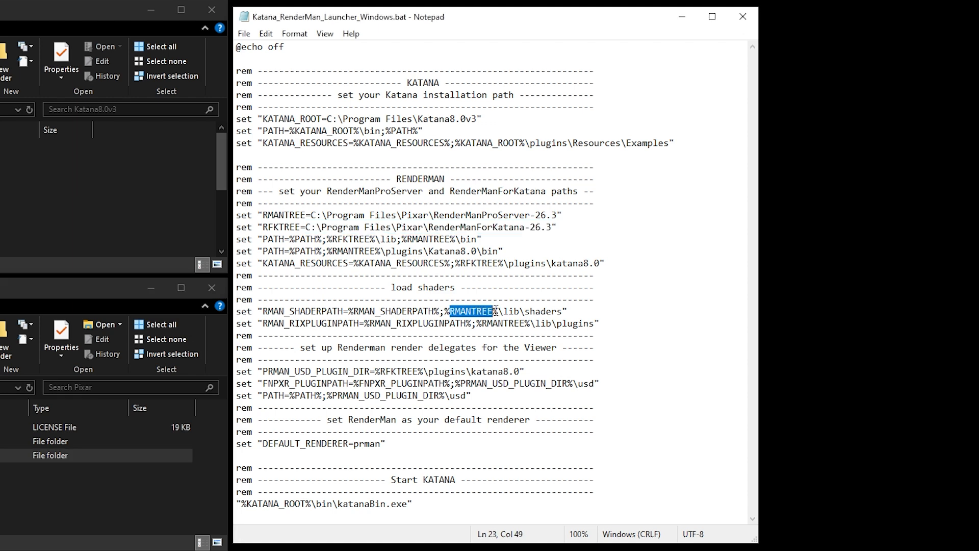
double_click(395, 371)
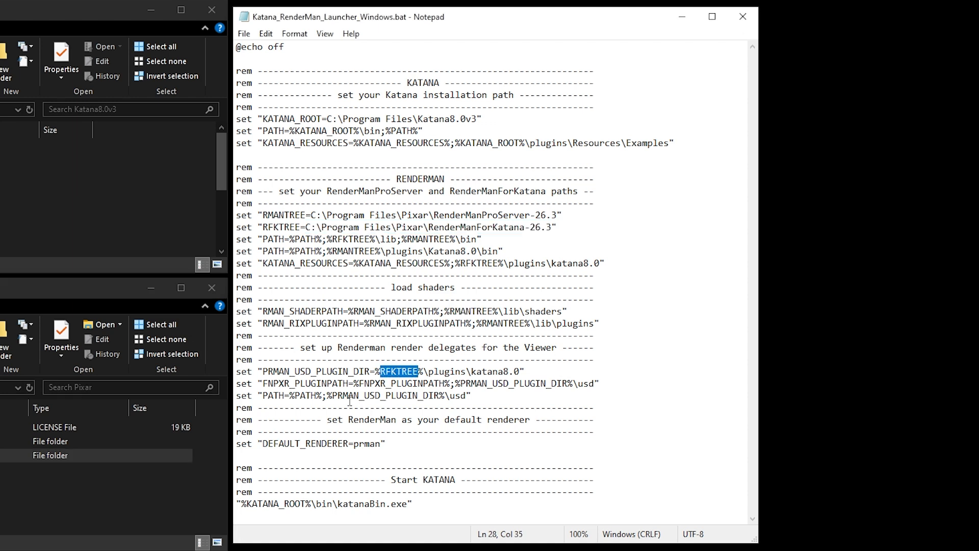
double_click(318, 444)
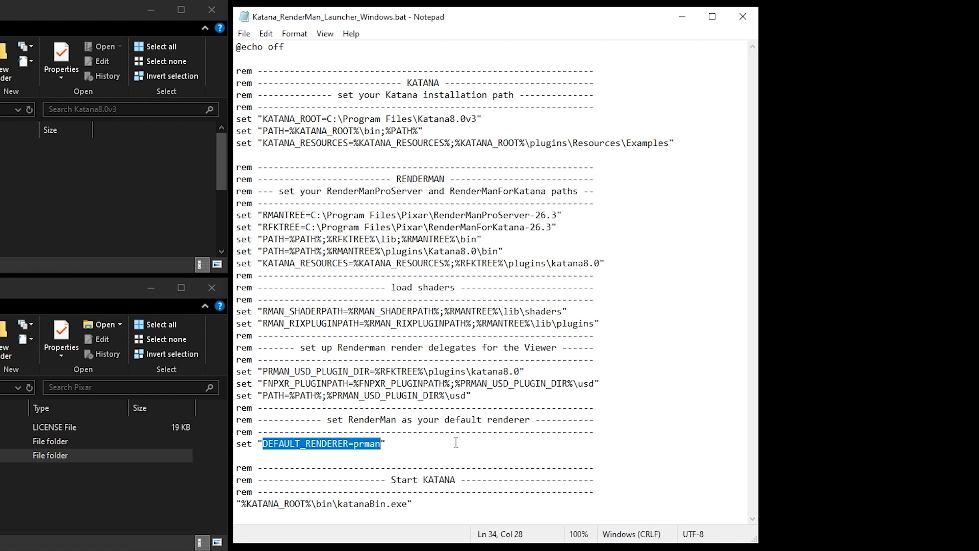
mouse_move(441, 445)
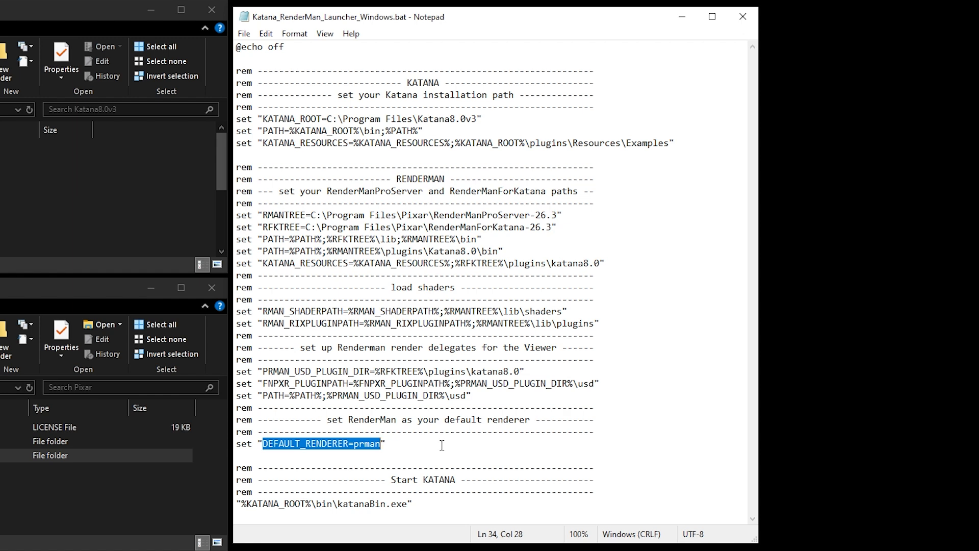
double_click(264, 503)
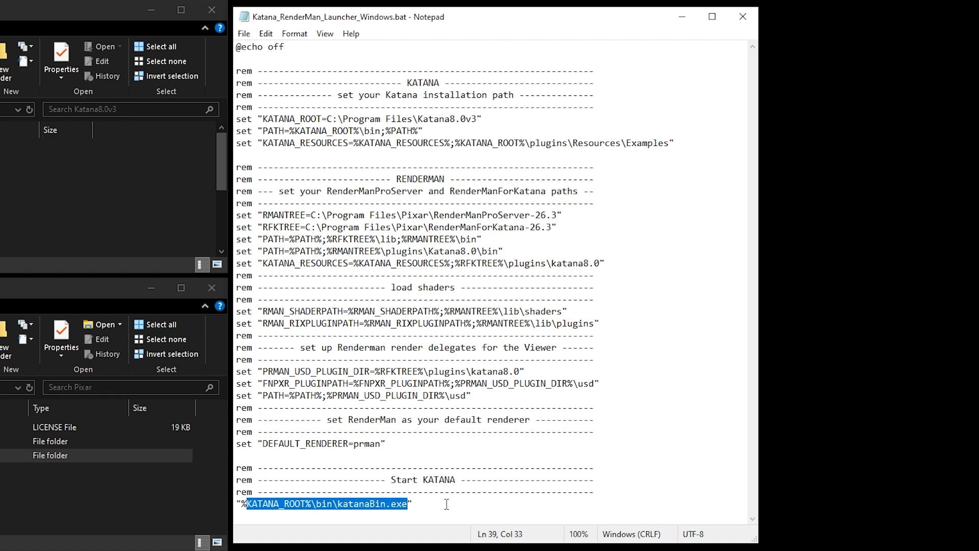
click(413, 504)
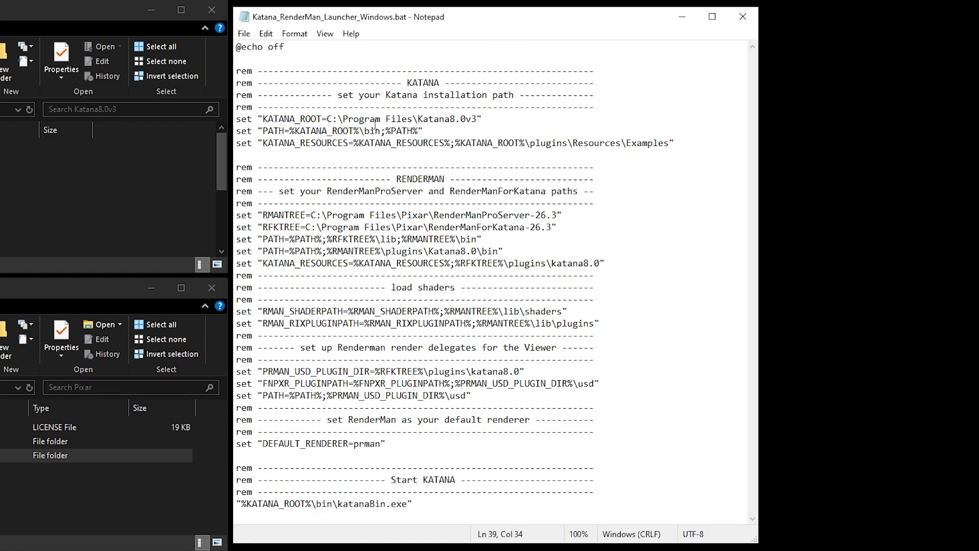
click(244, 33)
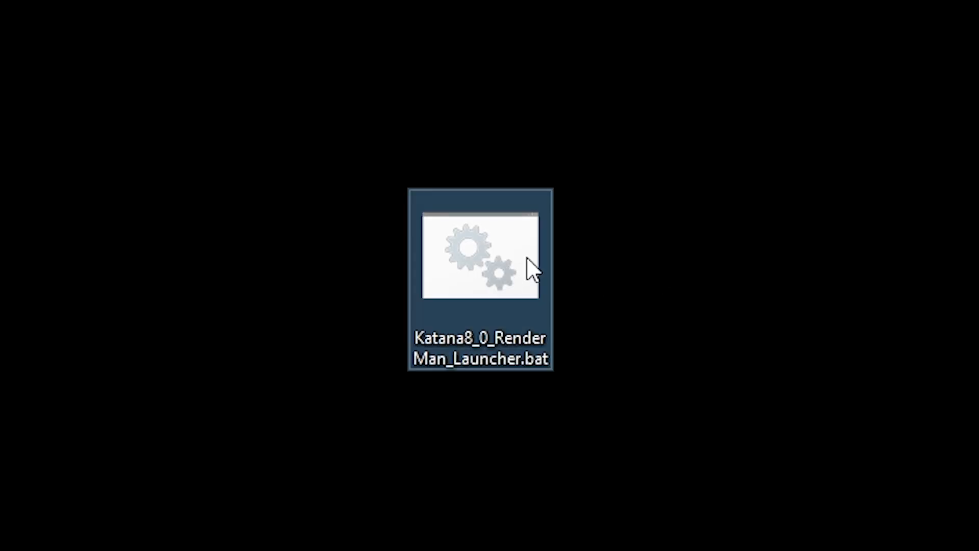
Step: Launch Katana from the RenderMan launcher script and search for prman nodes
double_click(479, 265)
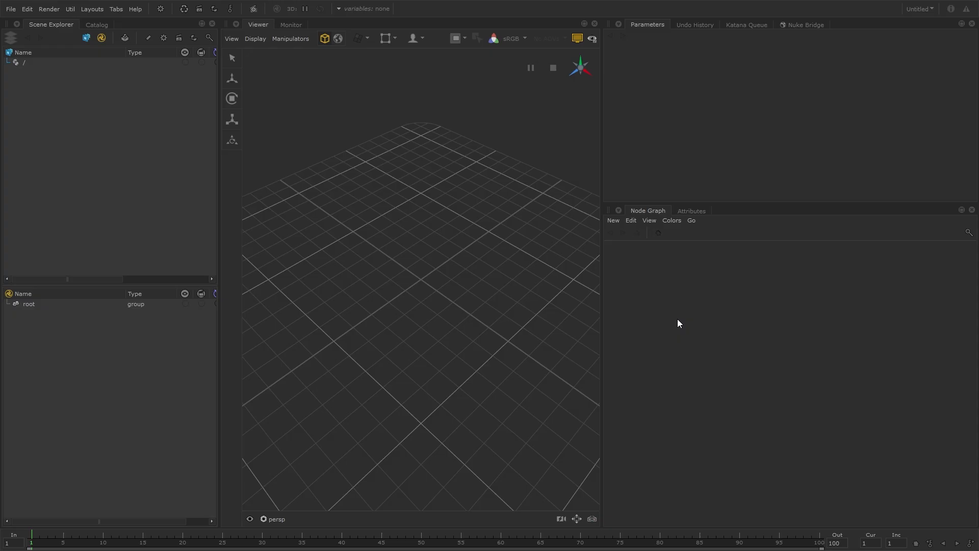
mouse_move(839, 319)
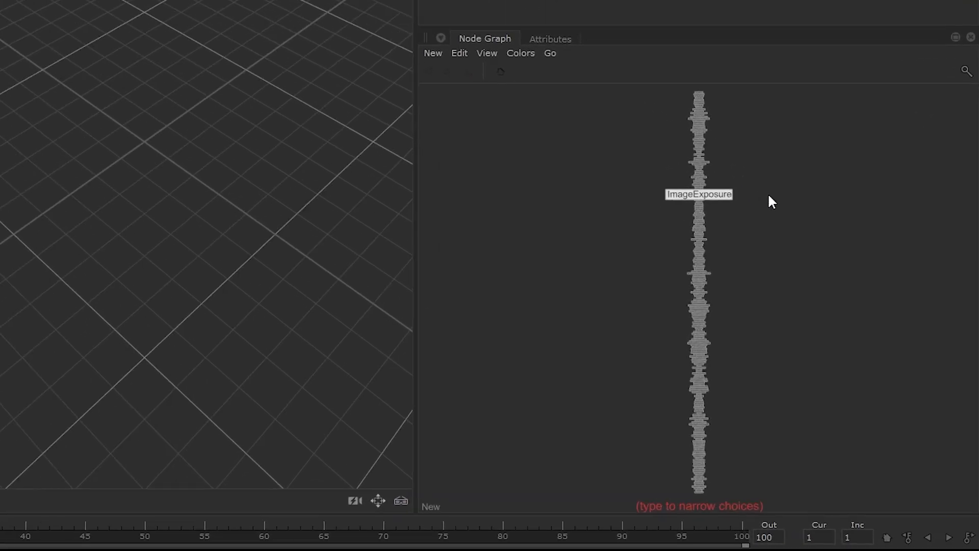
text(prman)
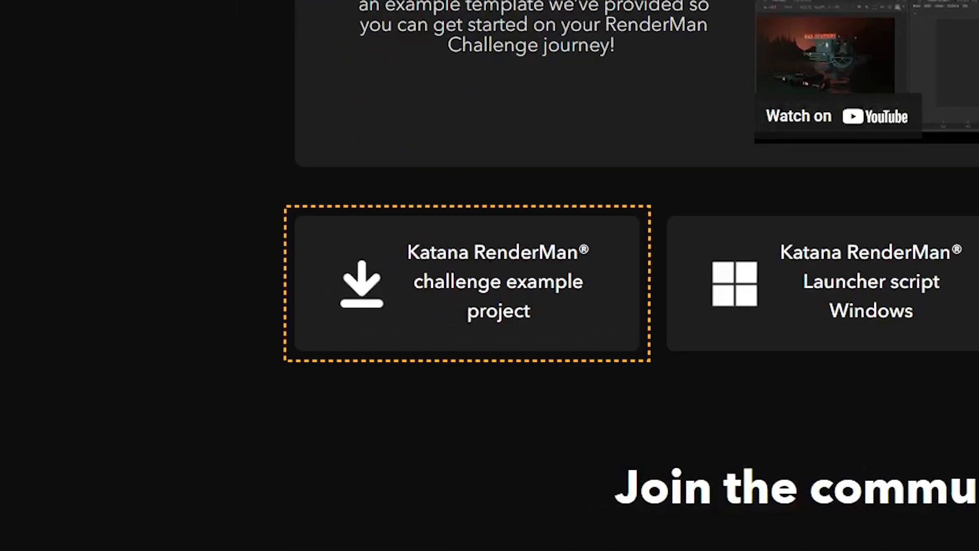
Step: Download the Katana RenderMan challenge example project from the challenge page
click(465, 282)
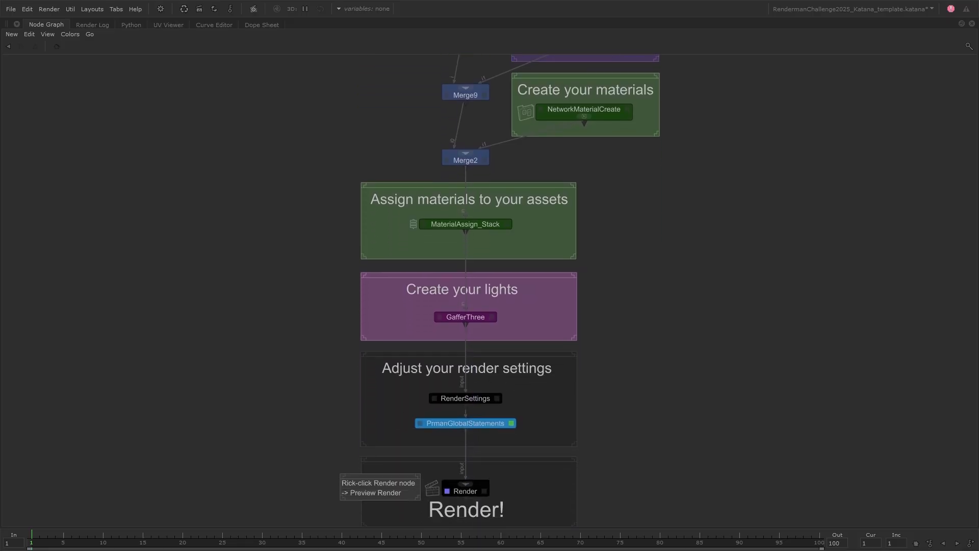
click(38, 25)
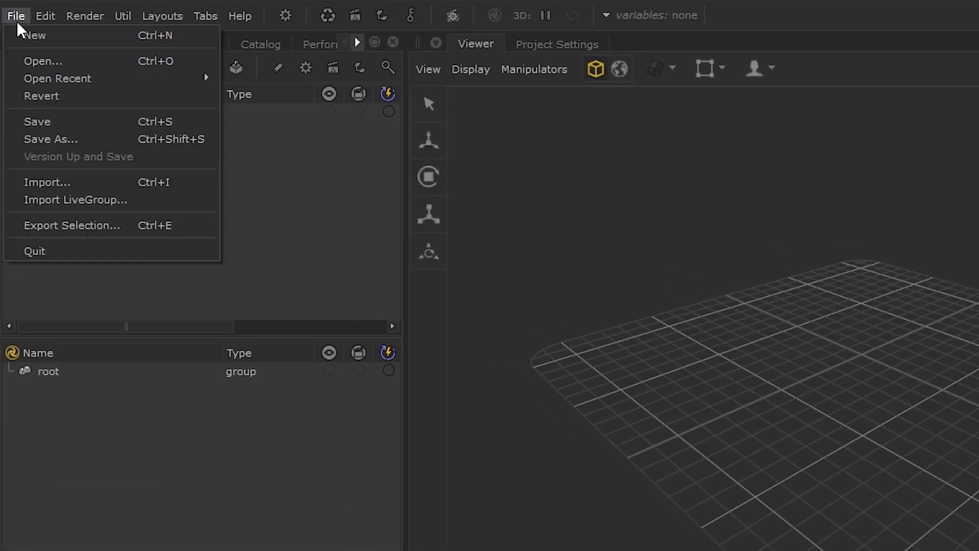
Step: Open RendermanChallenge2025_Katana_template.katana from the katana folder
click(42, 61)
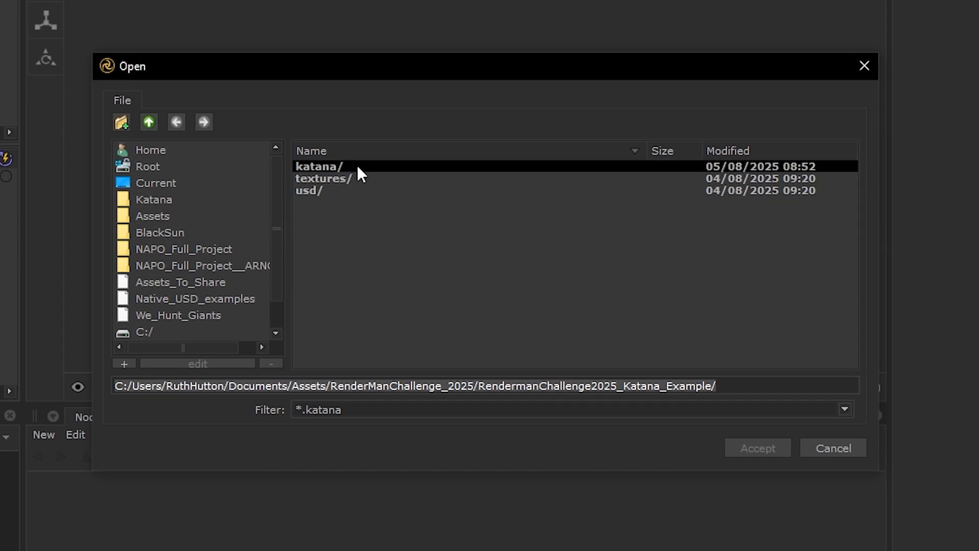
double_click(320, 167)
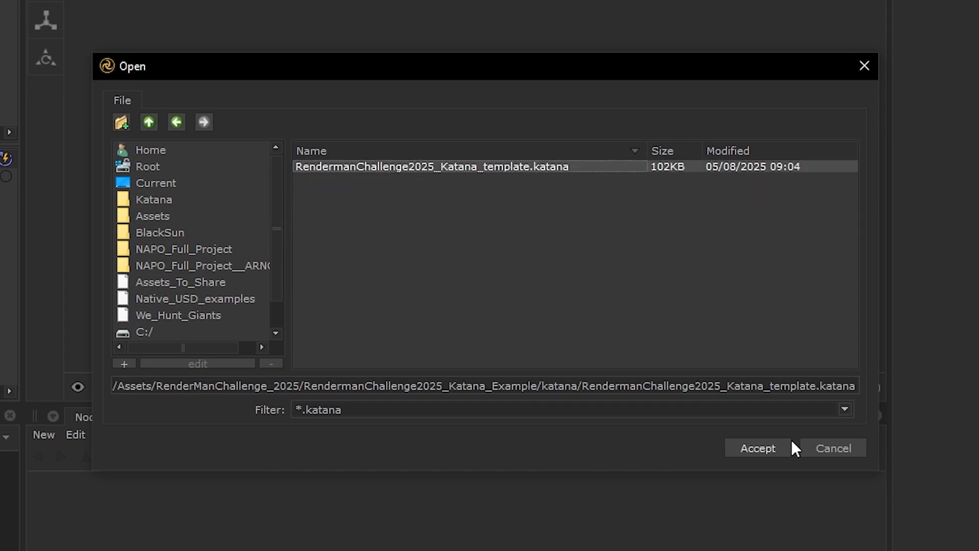
click(757, 448)
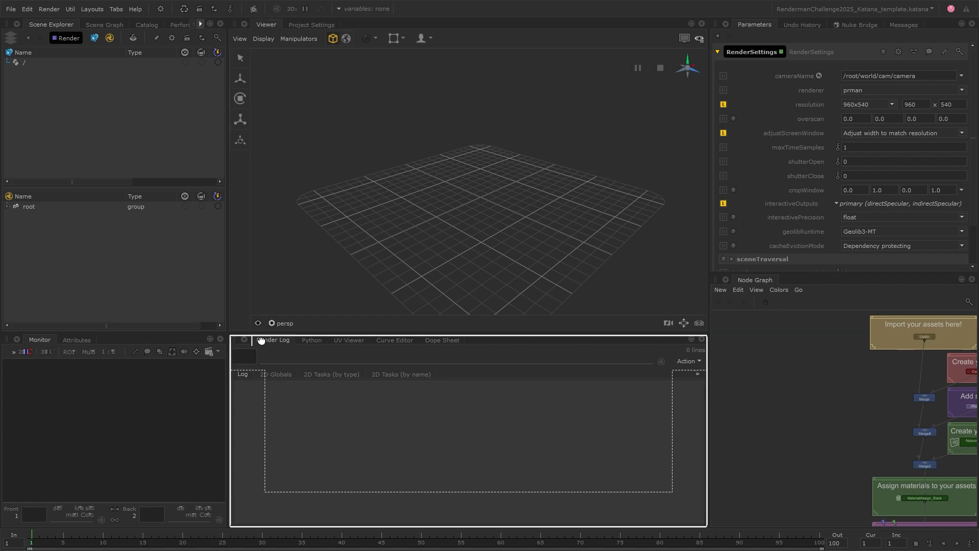
Step: Inspect the CameraCreate, Merge and UsdIn node parameters in the Node Graph
click(273, 339)
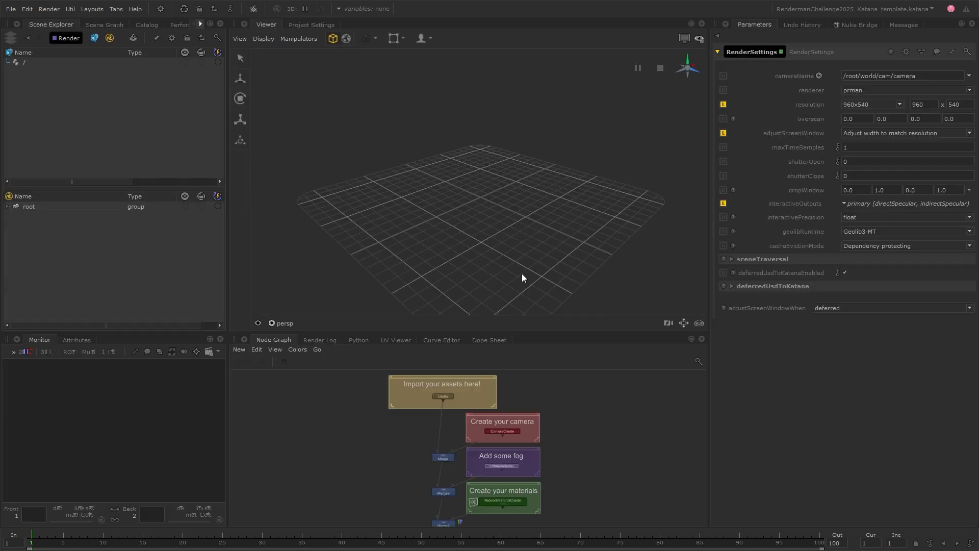
mouse_move(604, 357)
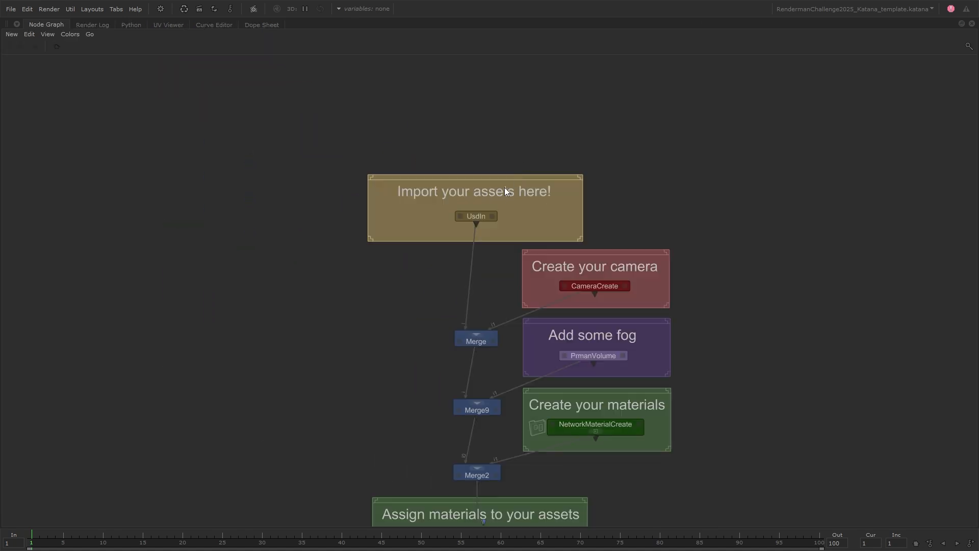
scroll(up, 3)
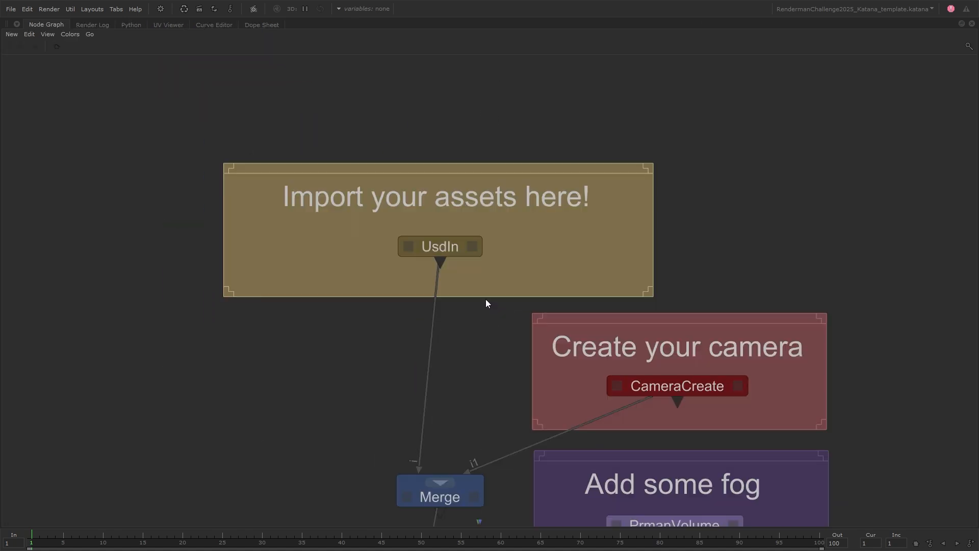
mouse_move(534, 295)
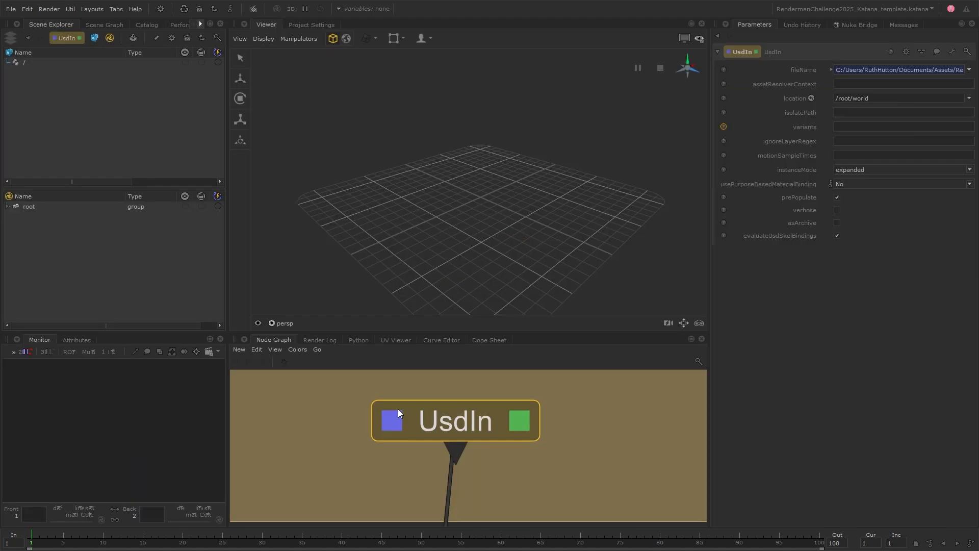
mouse_move(395, 424)
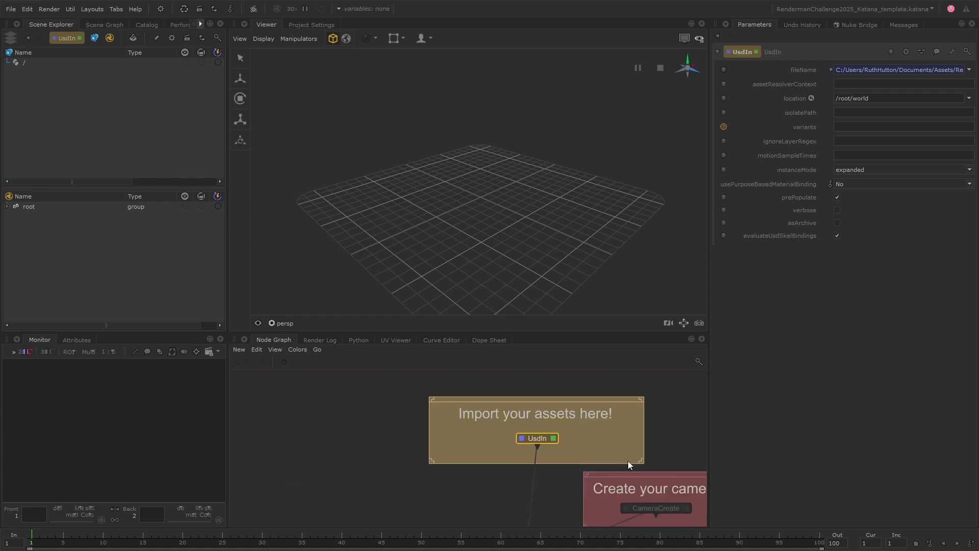
click(654, 508)
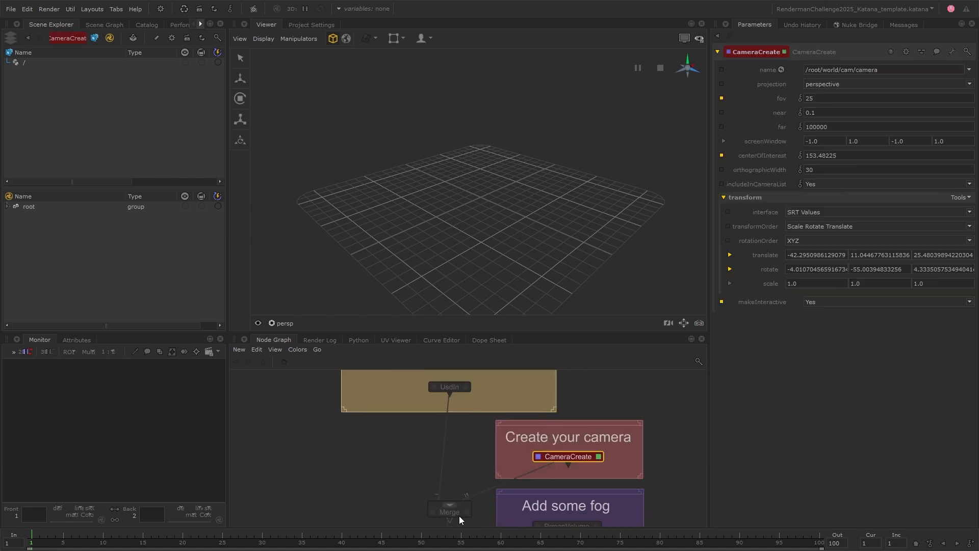
click(449, 509)
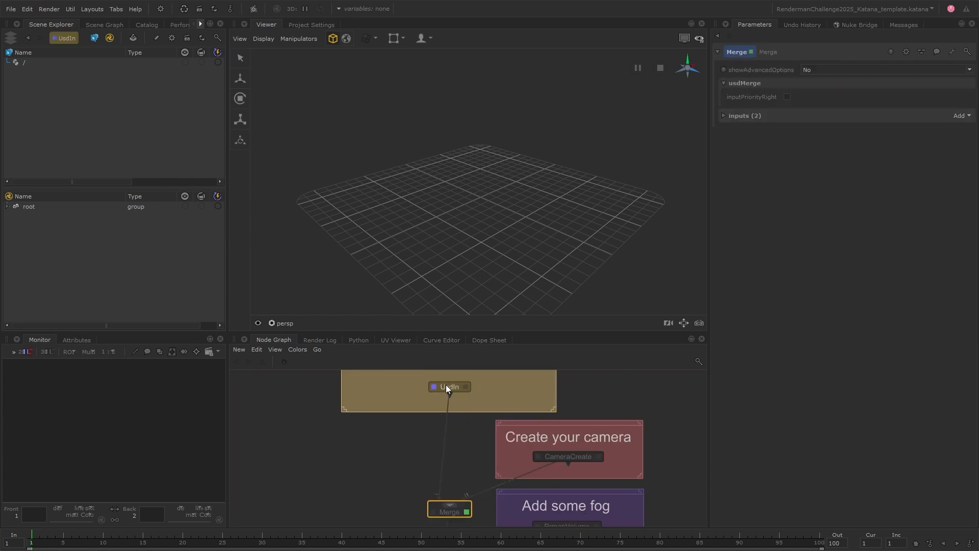
click(449, 387)
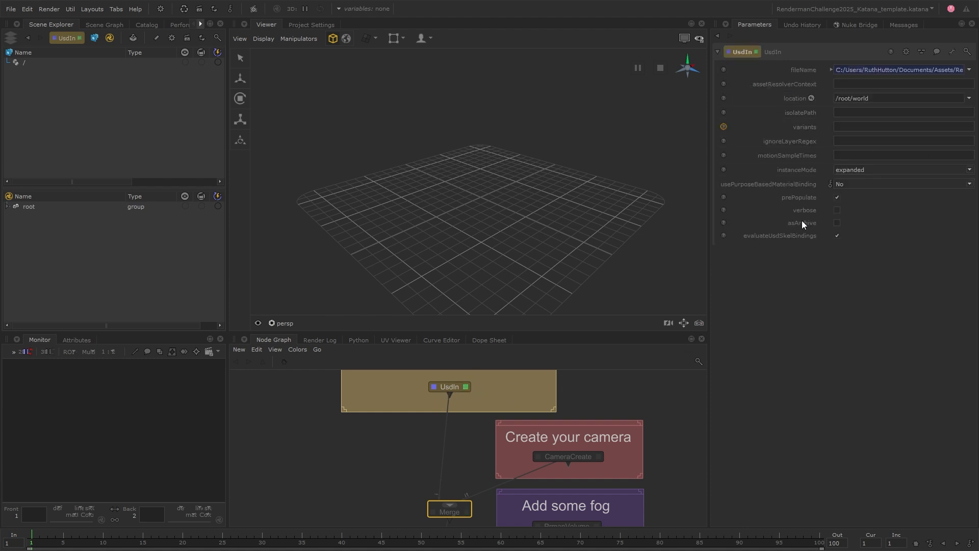
mouse_move(614, 286)
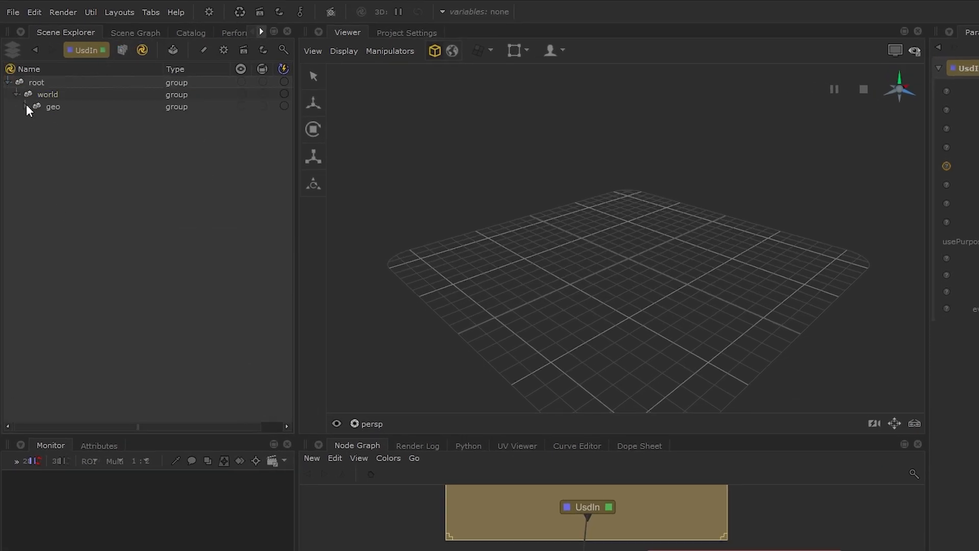
Step: Expand the geo group and gas station assembly to load the geometry into the Viewer
click(25, 106)
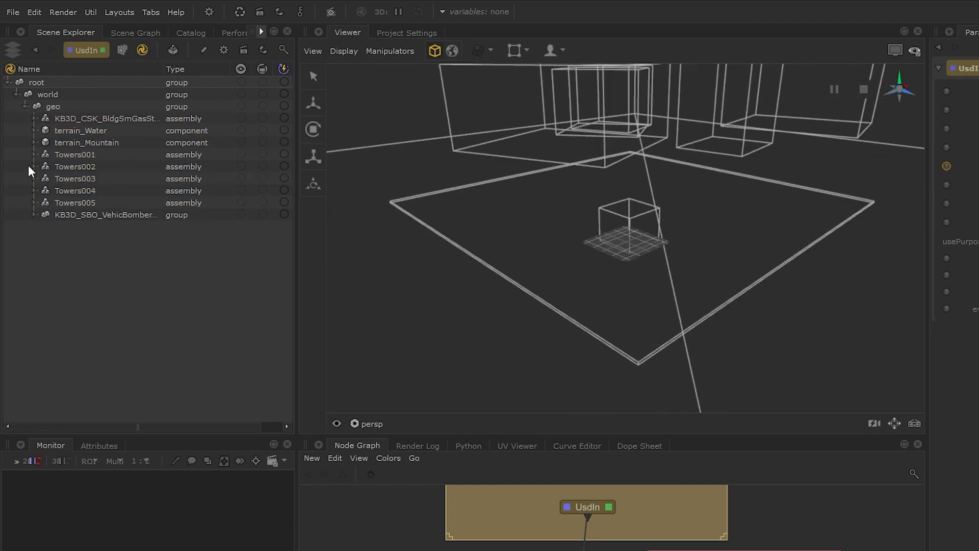
click(35, 117)
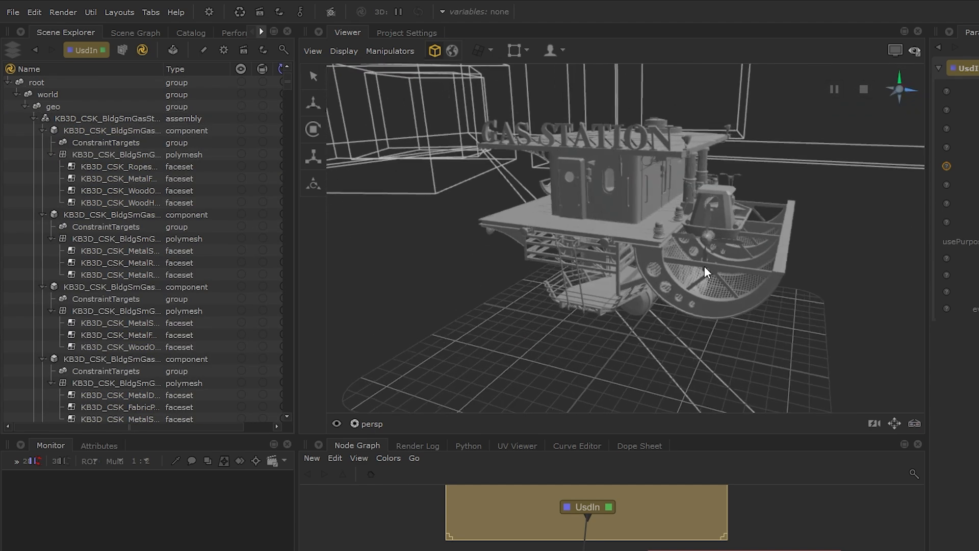
click(53, 106)
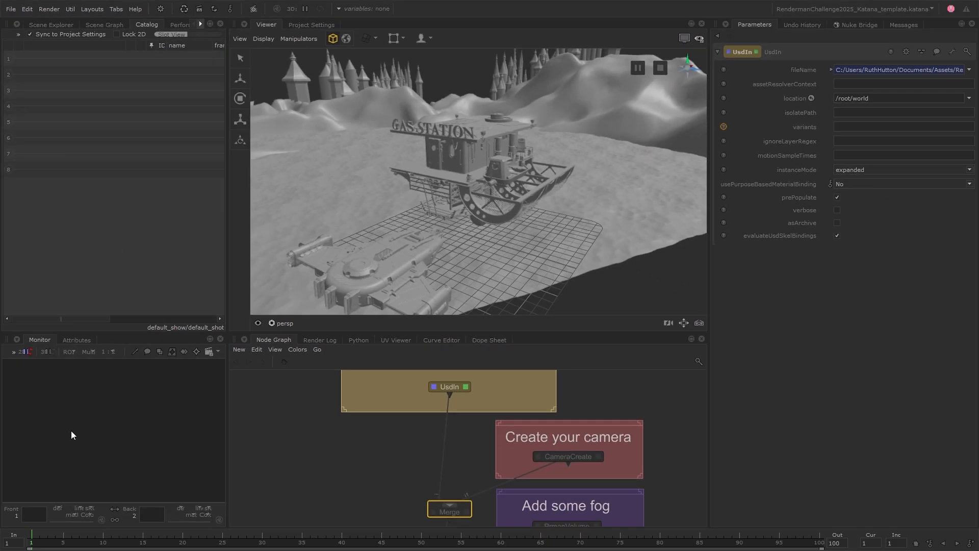
click(51, 24)
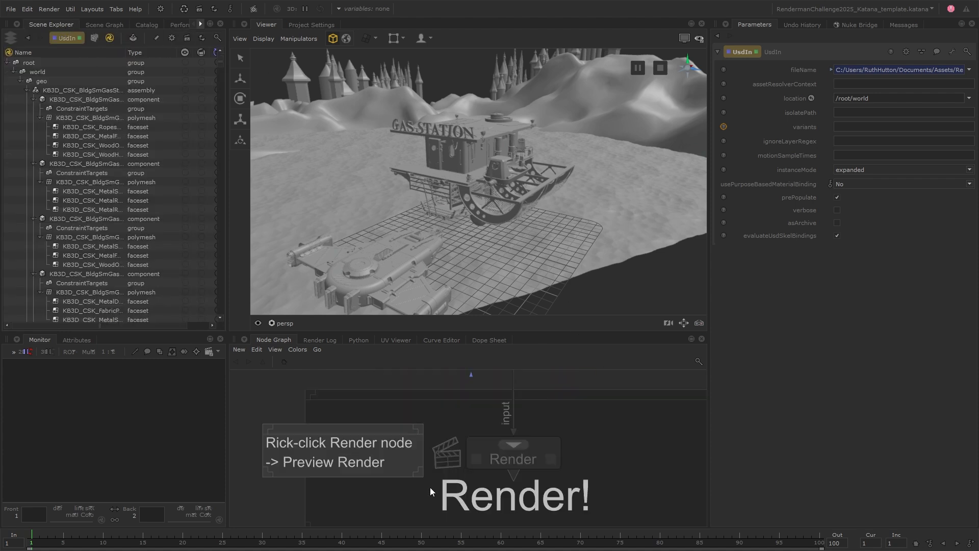
Step: Run a Preview Render and then a Live Render from the Render node
right_click(512, 458)
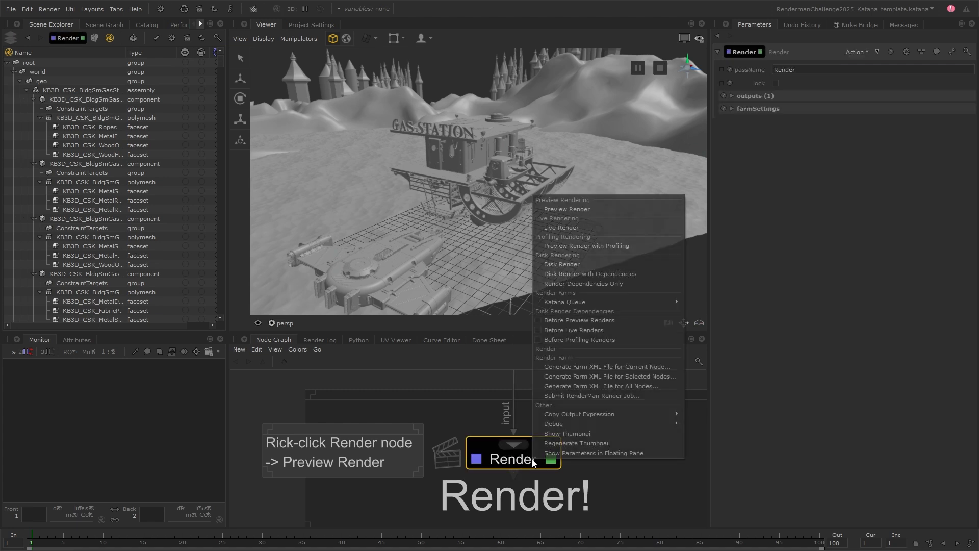
mouse_move(604, 208)
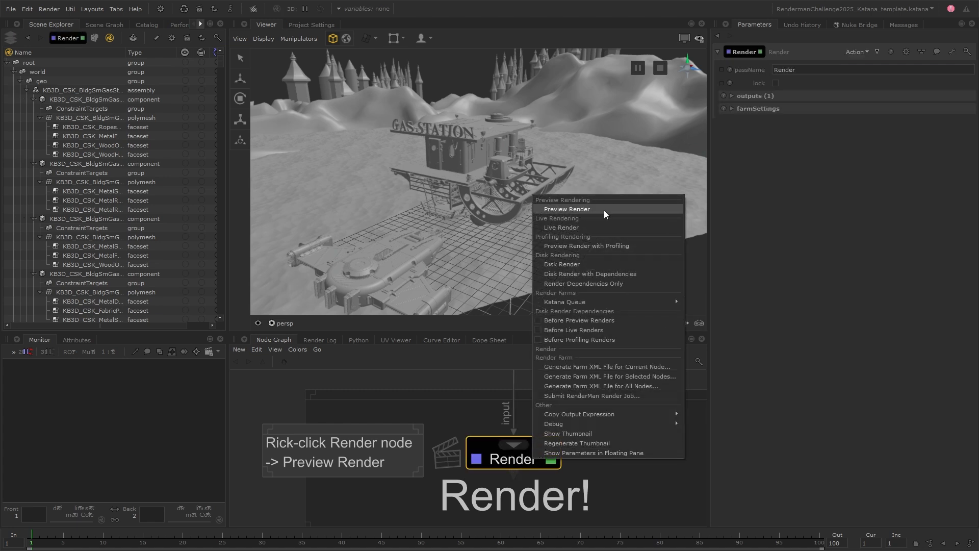
click(566, 208)
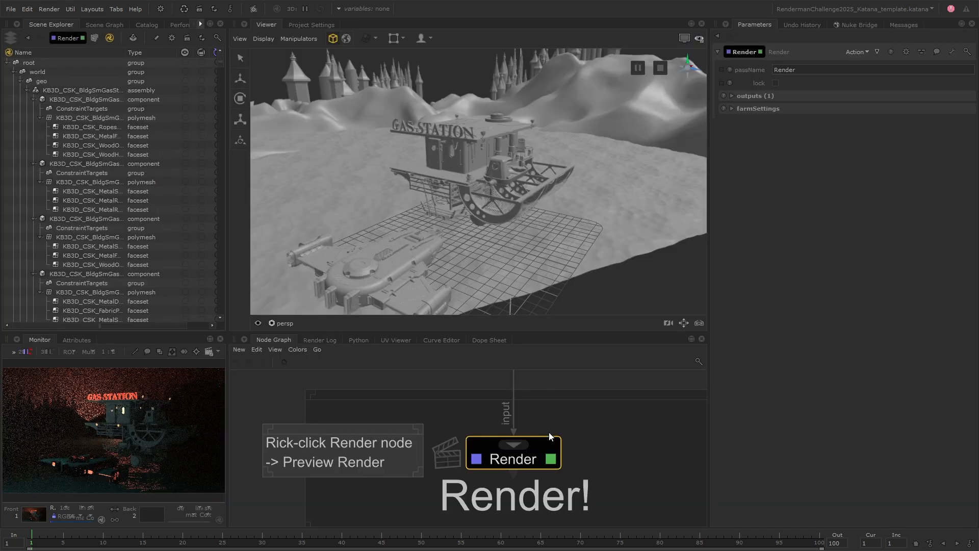
right_click(512, 459)
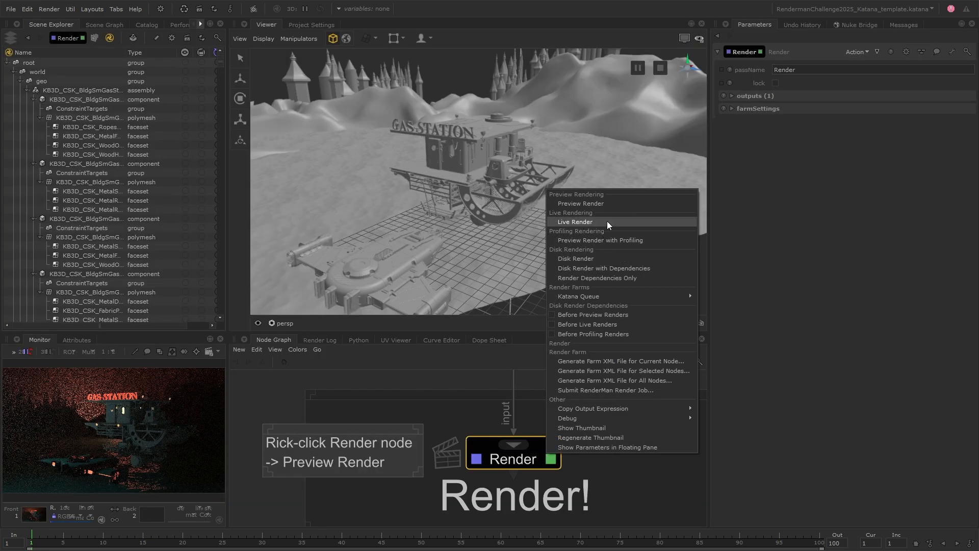
click(575, 221)
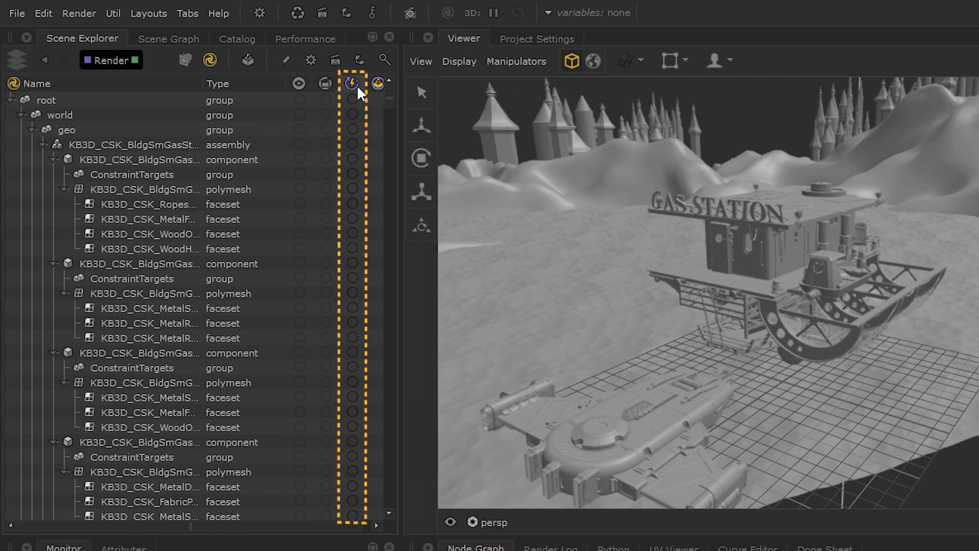
mouse_move(353, 84)
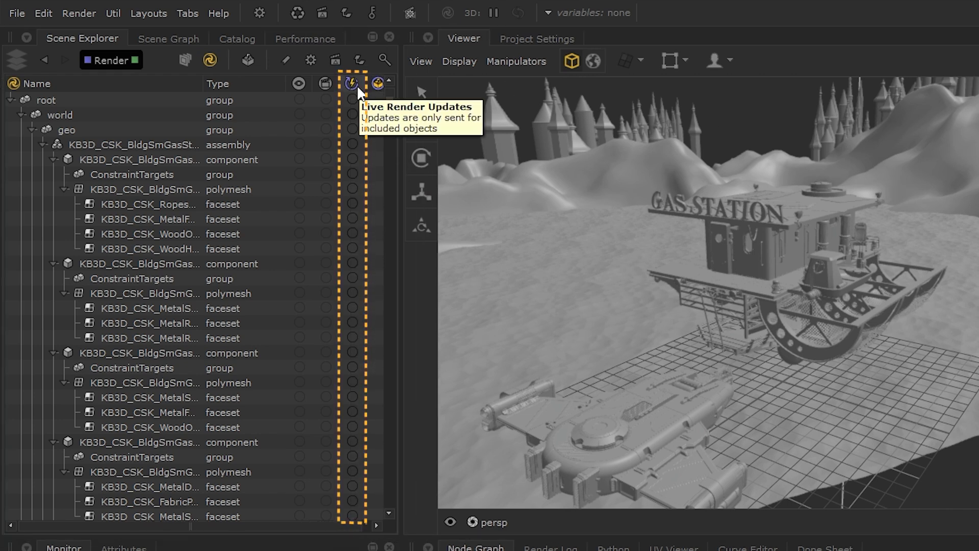
mouse_move(358, 150)
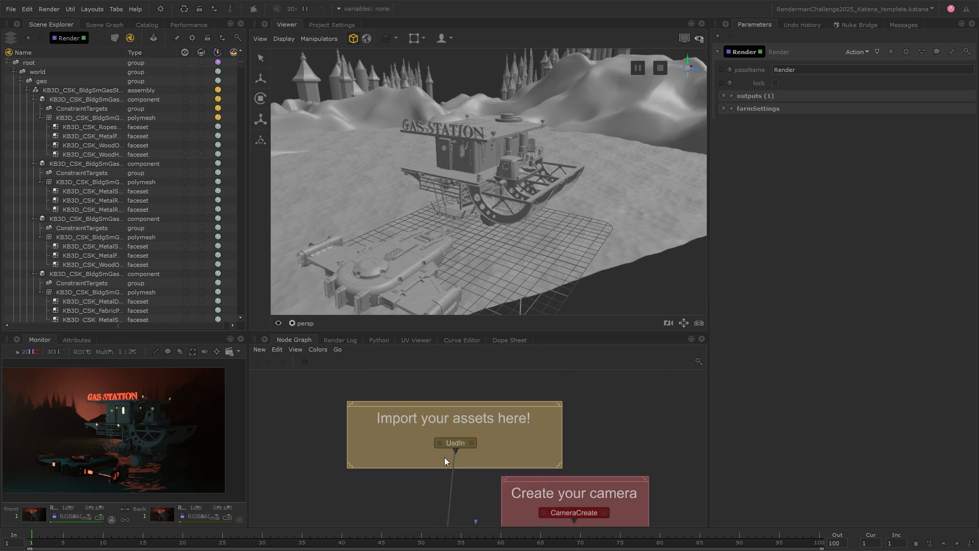
Step: Check the UsdIn node's USD scene fileName path
scroll(up, 3)
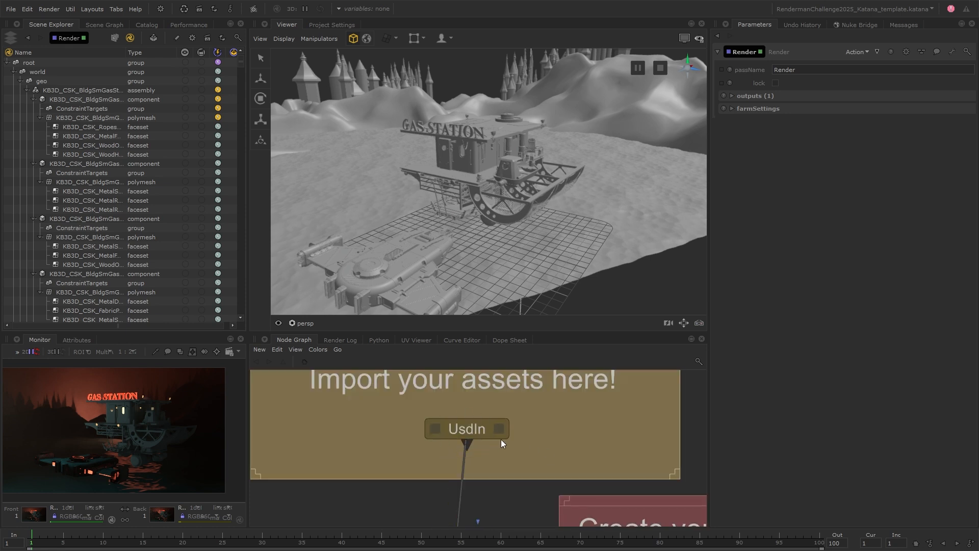
click(466, 428)
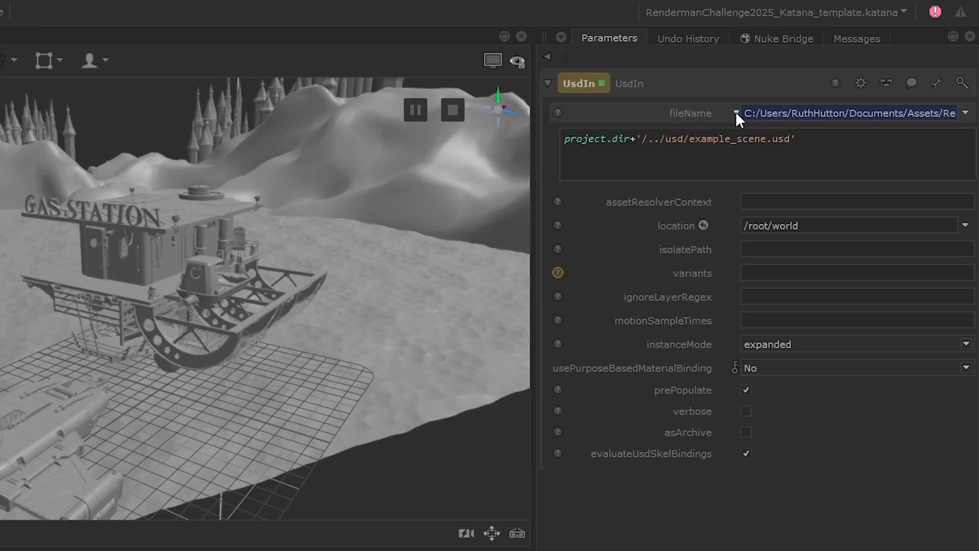
double_click(741, 138)
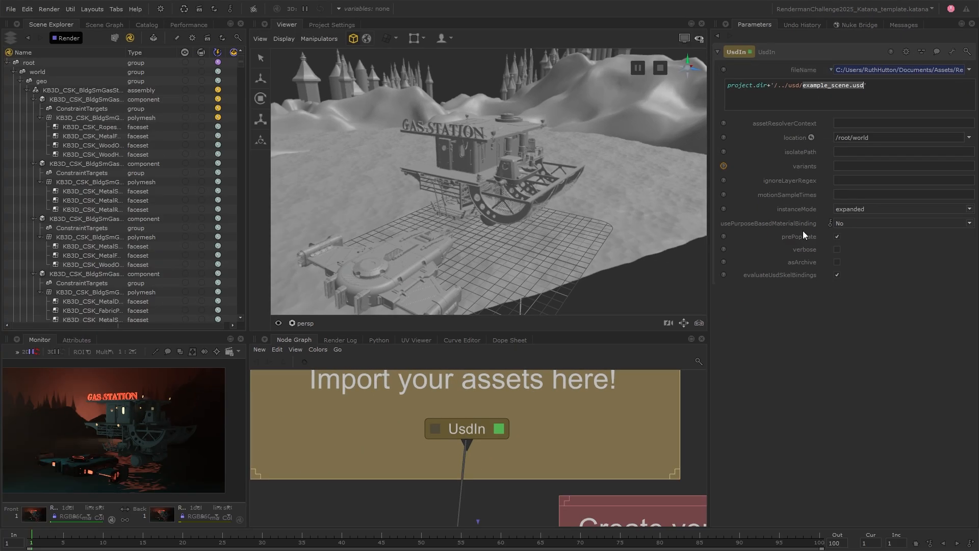
Step: Look through /root/world/cam/camera in the viewer and adjust CameraCreate's makeInteractive setting
click(577, 429)
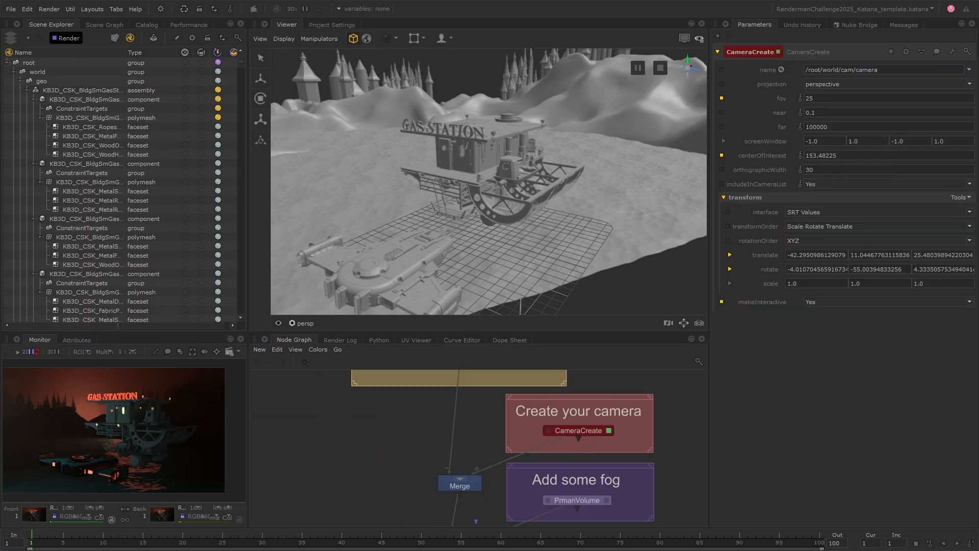
click(304, 323)
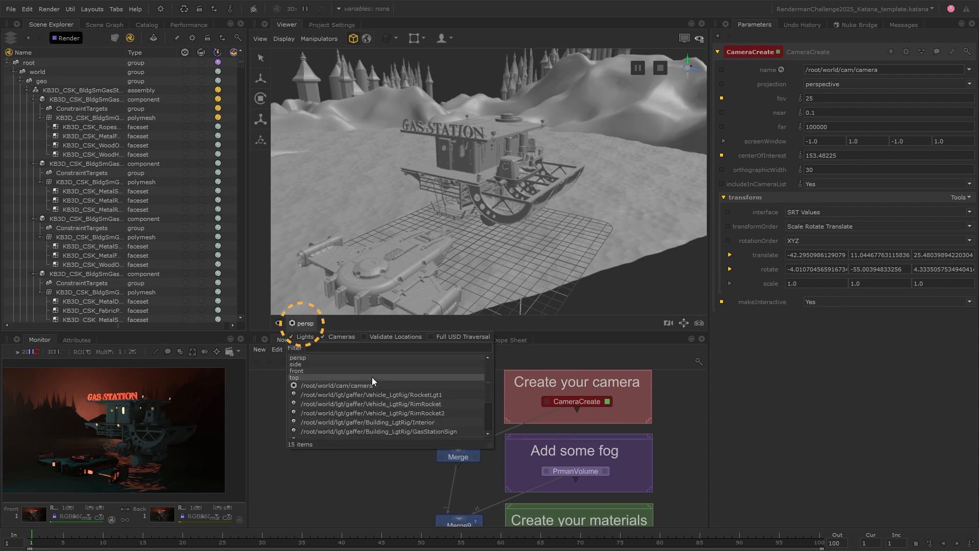
click(340, 385)
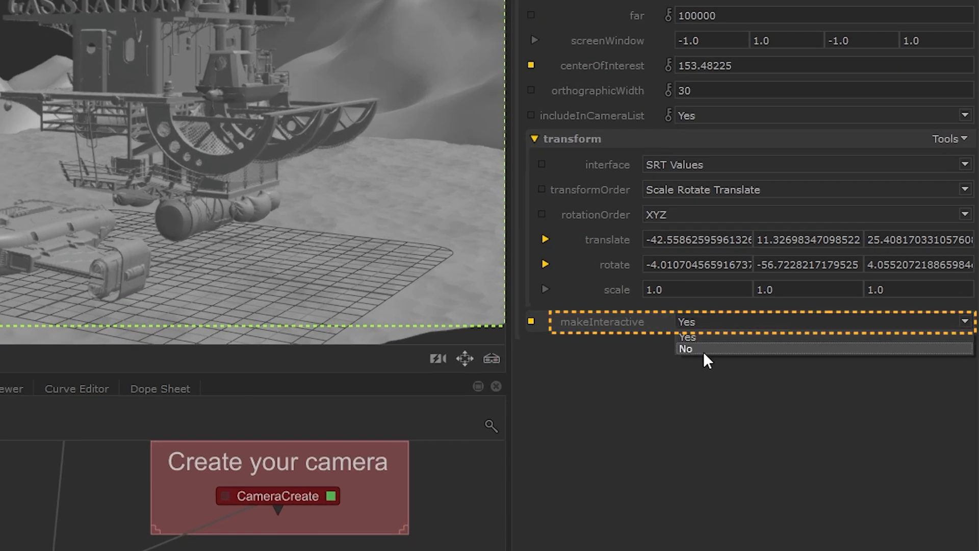
click(686, 348)
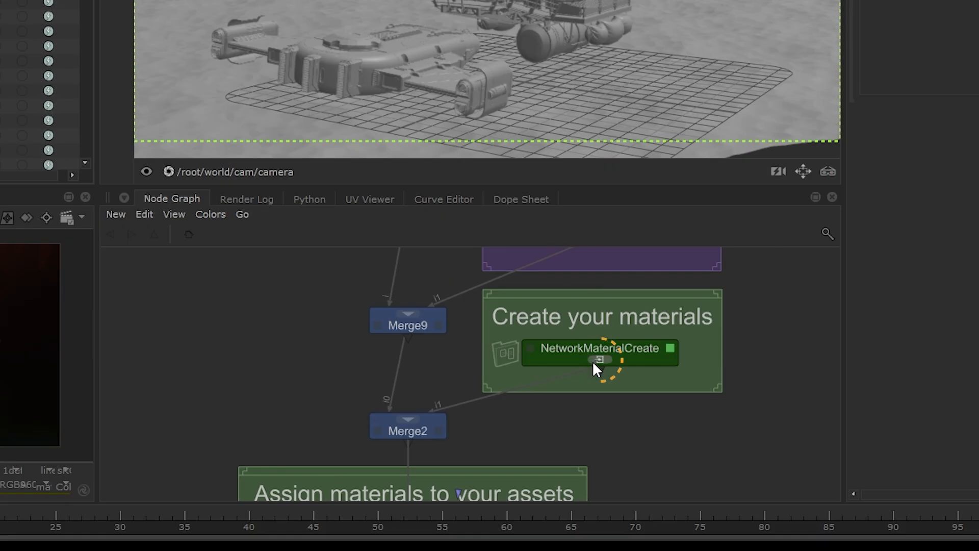
Step: View the NetworkMaterialCreate shading networks, then review the MaterialAssign stack in the Scene Explorer
double_click(598, 348)
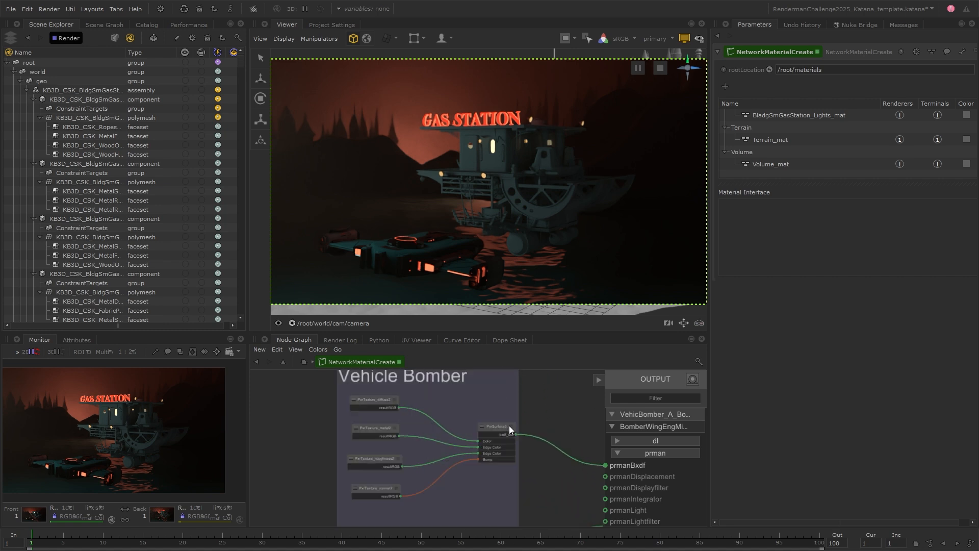
click(496, 426)
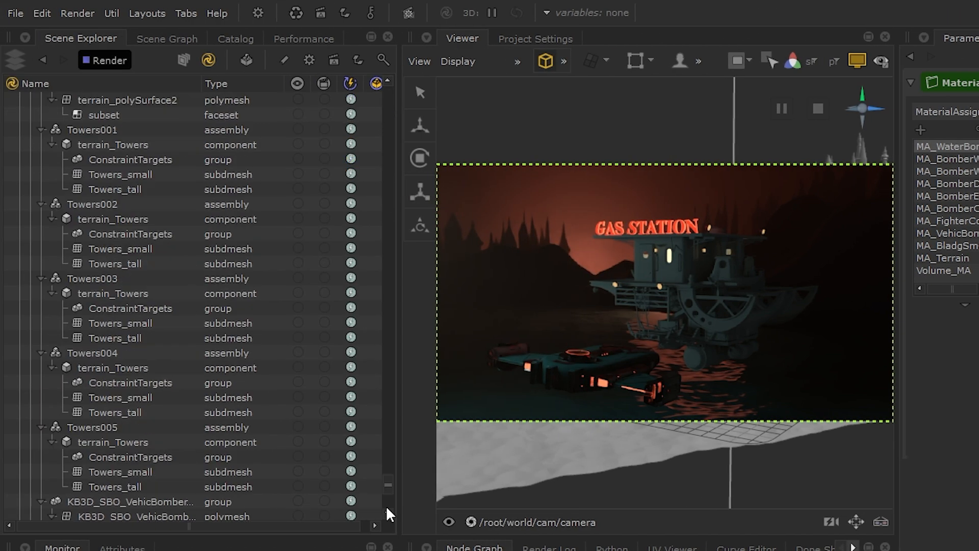
scroll(down, 3)
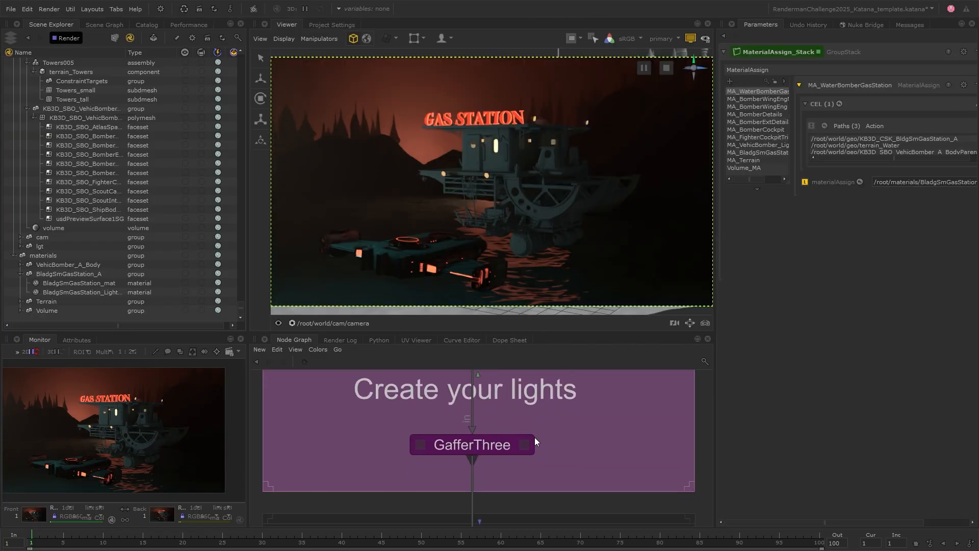
Step: Inspect the RimRocket light's linking settings and briefly solo the SeaRed light before restoring it
click(472, 444)
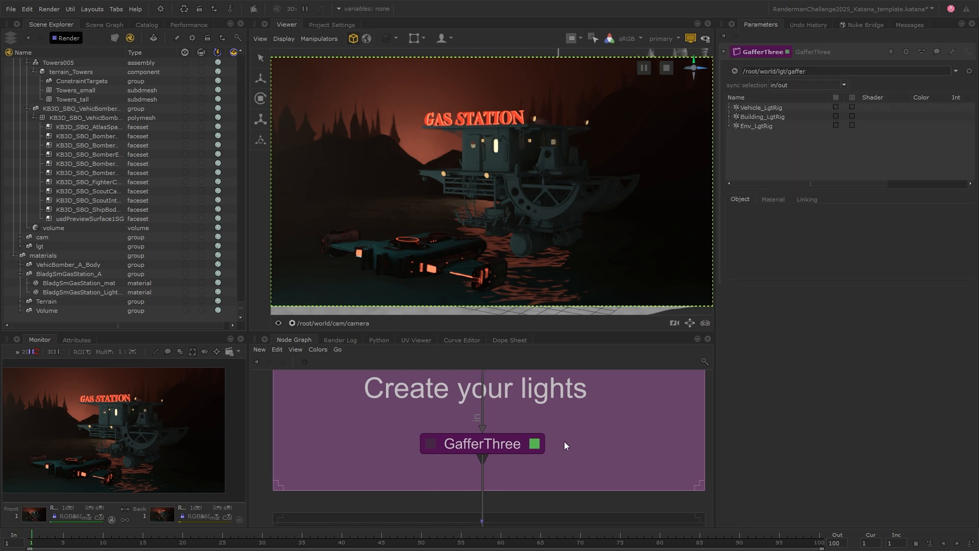
mouse_move(747, 206)
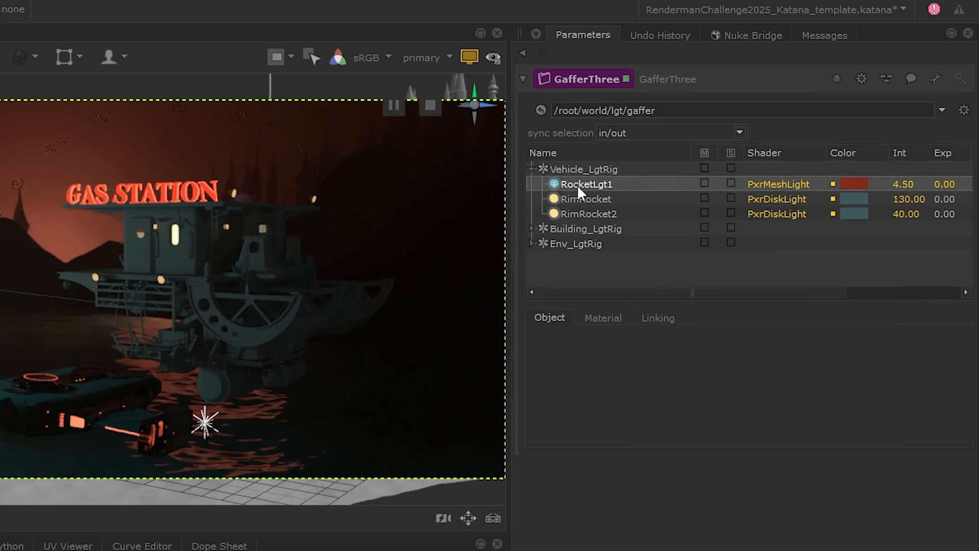
click(584, 198)
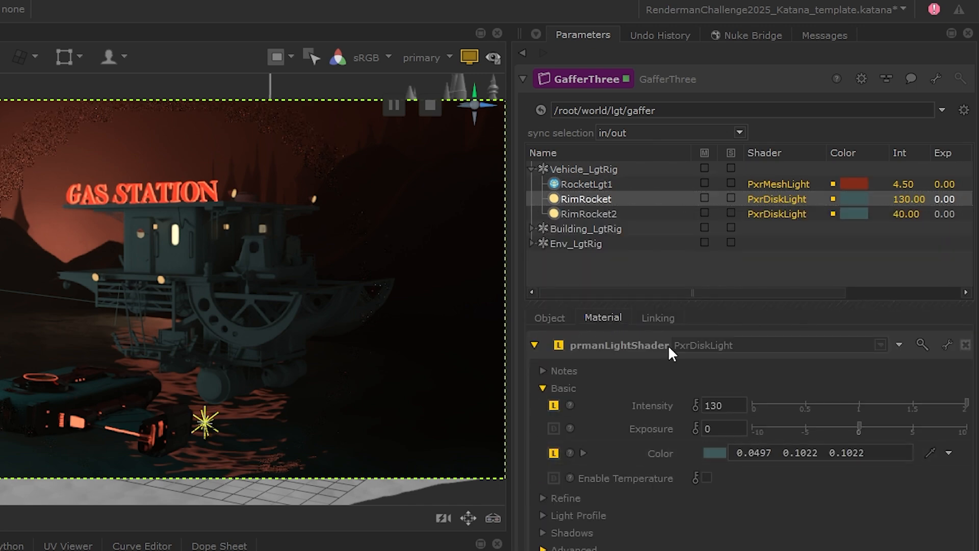
click(657, 317)
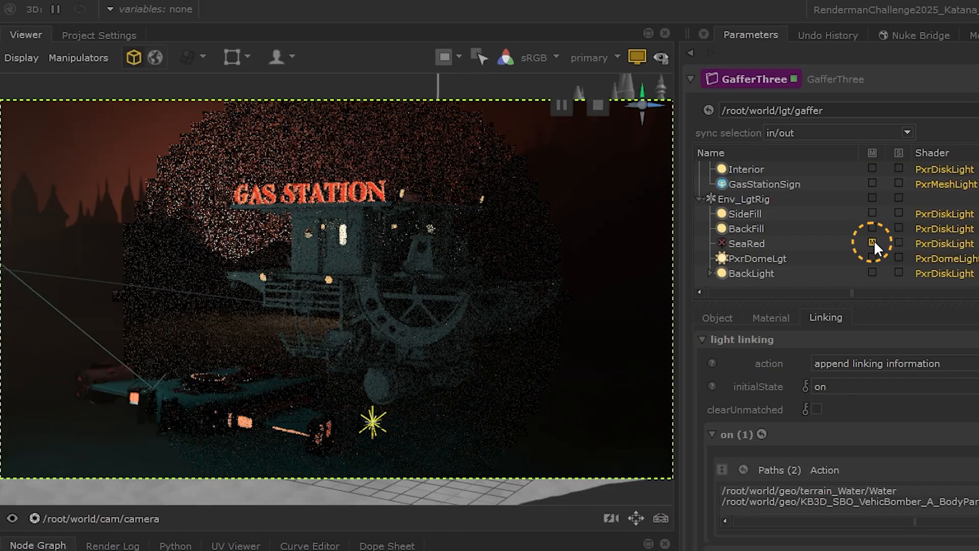
click(898, 243)
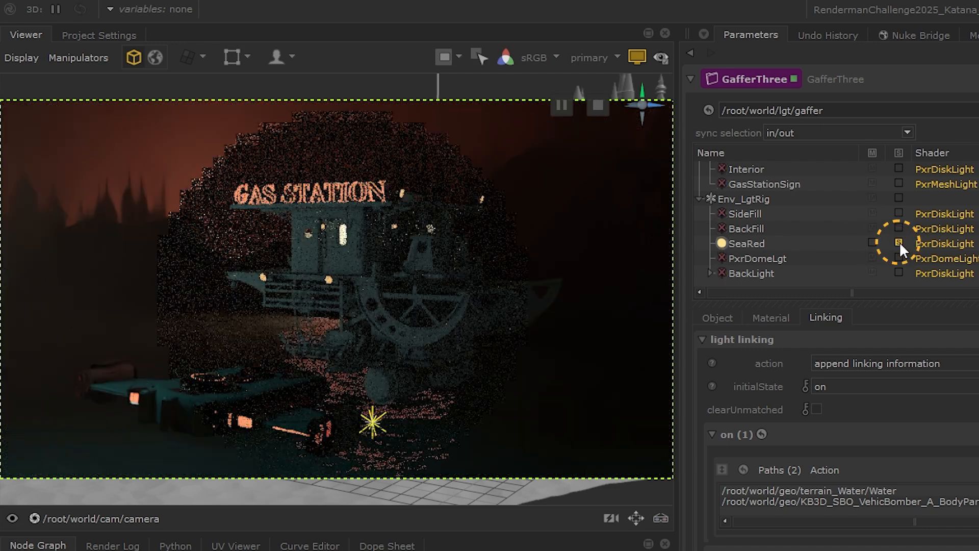
click(898, 242)
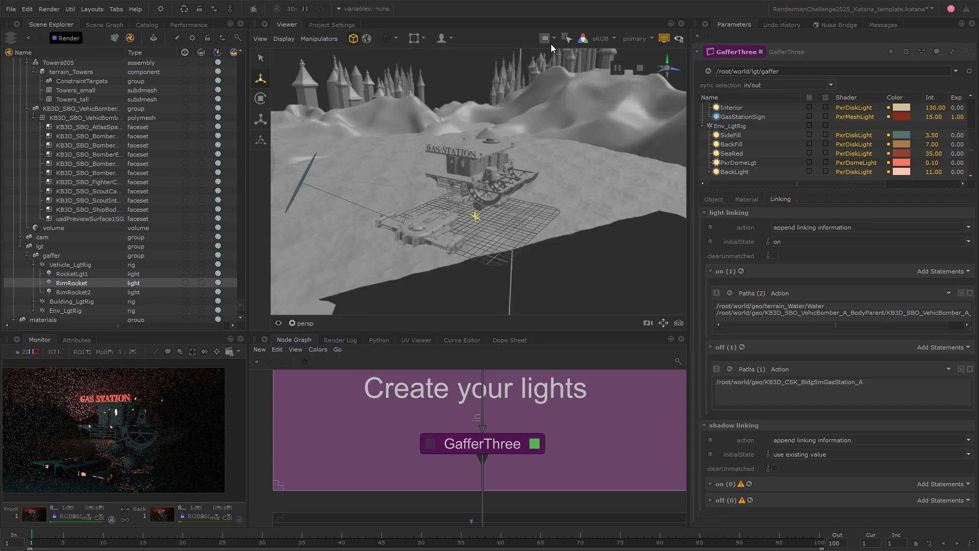
Step: Create a teal PxrRectLight beside the gas station from the maximized Viewer
click(442, 38)
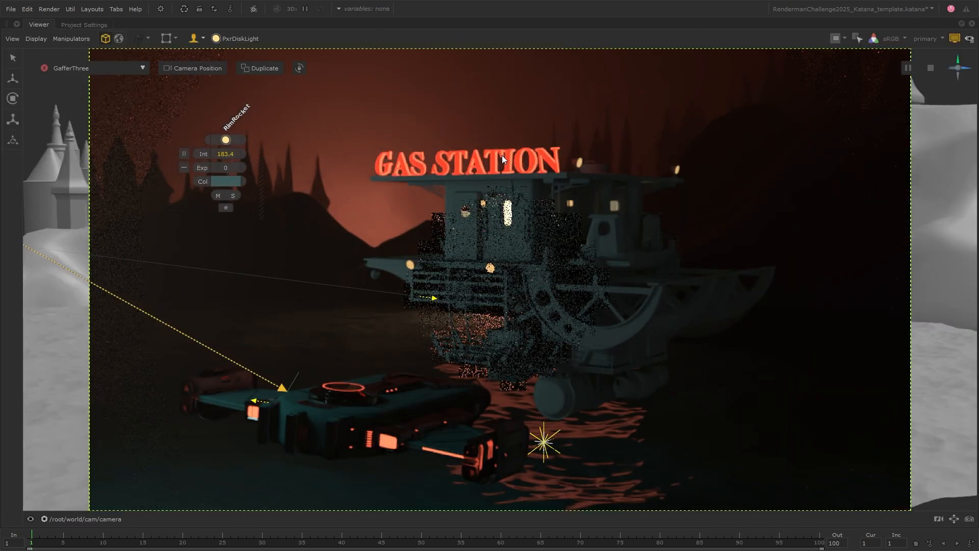
click(227, 181)
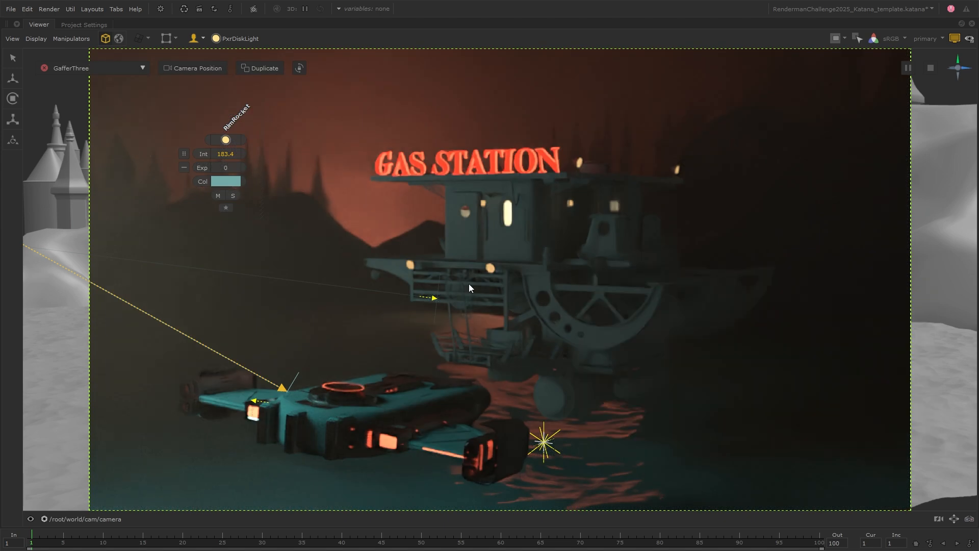
click(239, 38)
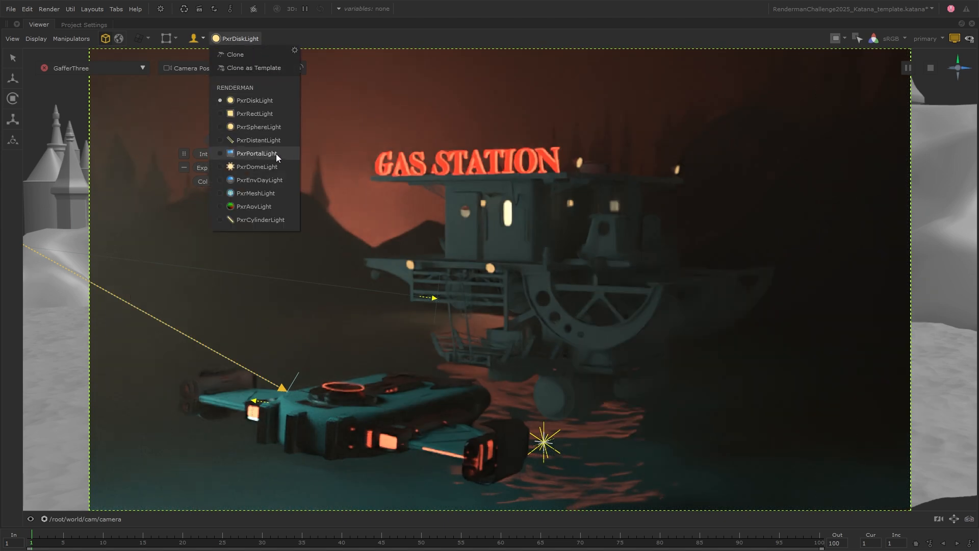
click(254, 113)
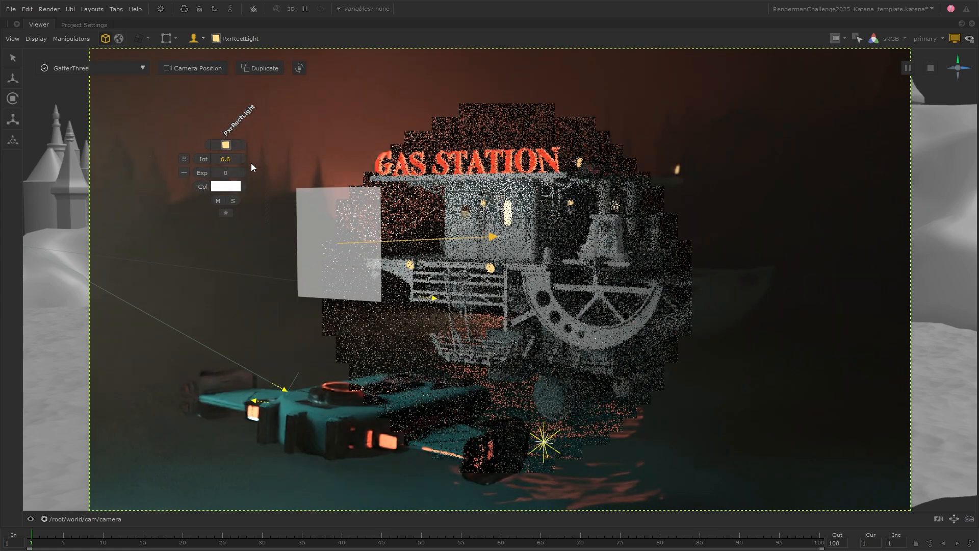
click(226, 187)
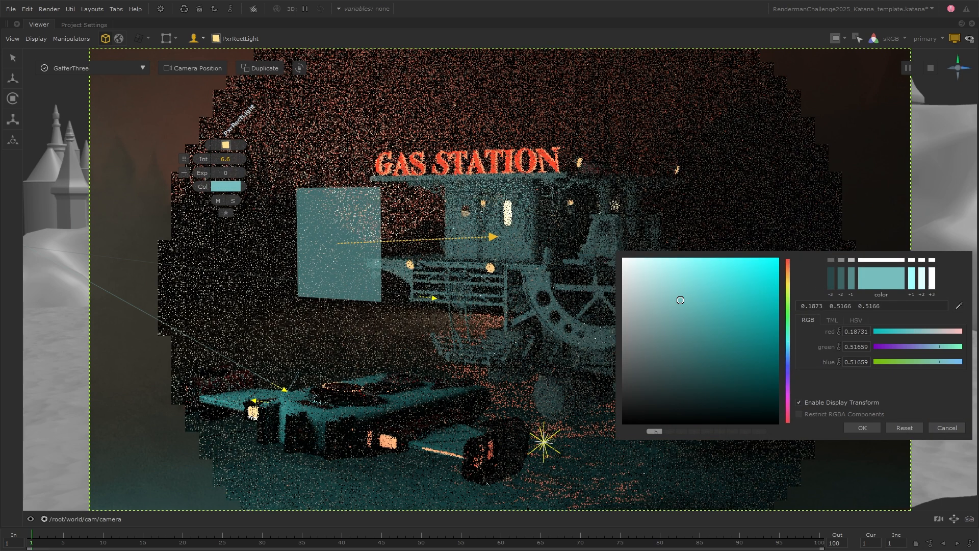
click(861, 428)
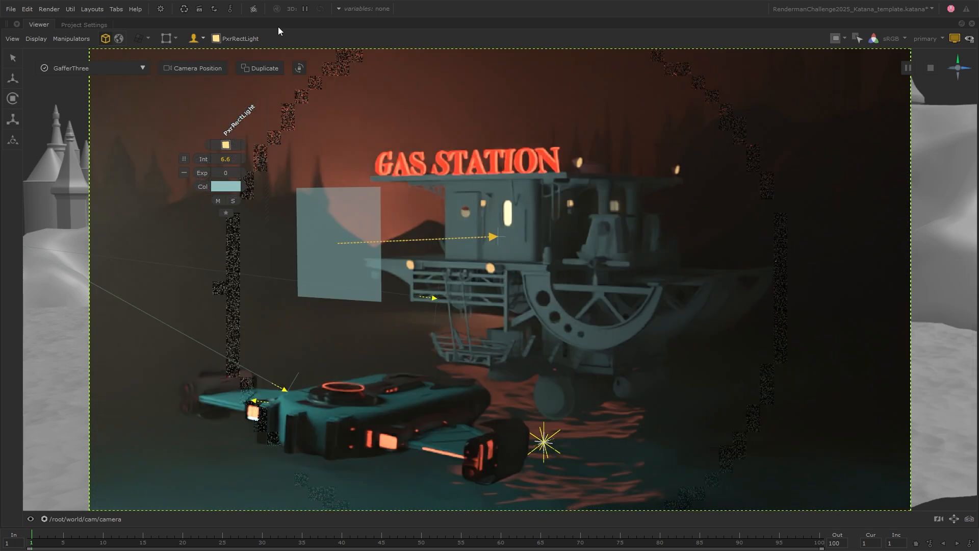
click(193, 38)
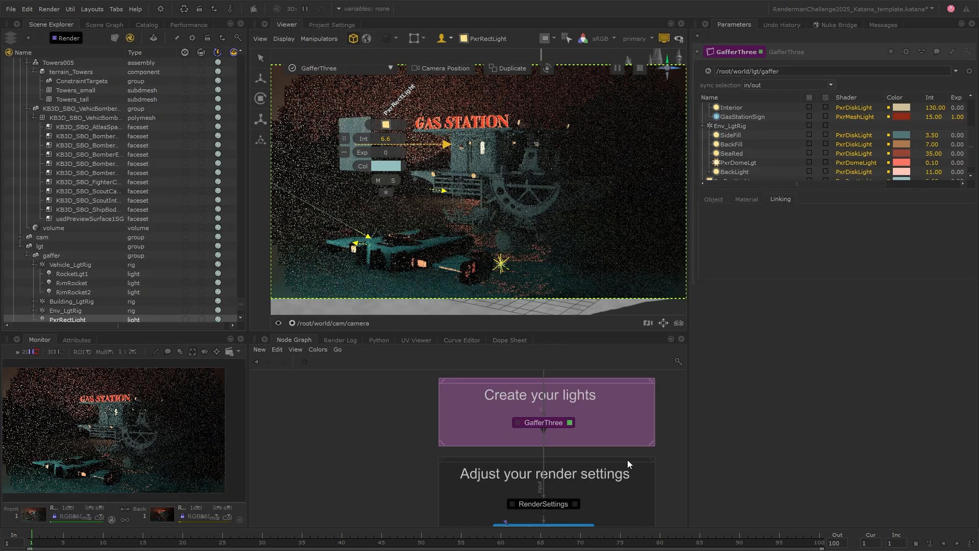
Step: Review RenderSettings camera and resolution, then the PrmanGlobalStatements hider settings
scroll(down, 3)
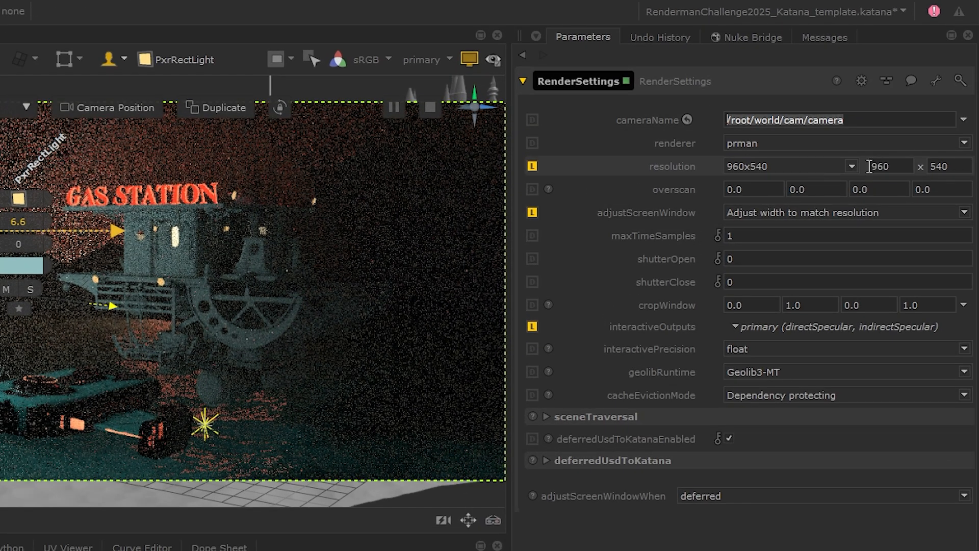
click(851, 165)
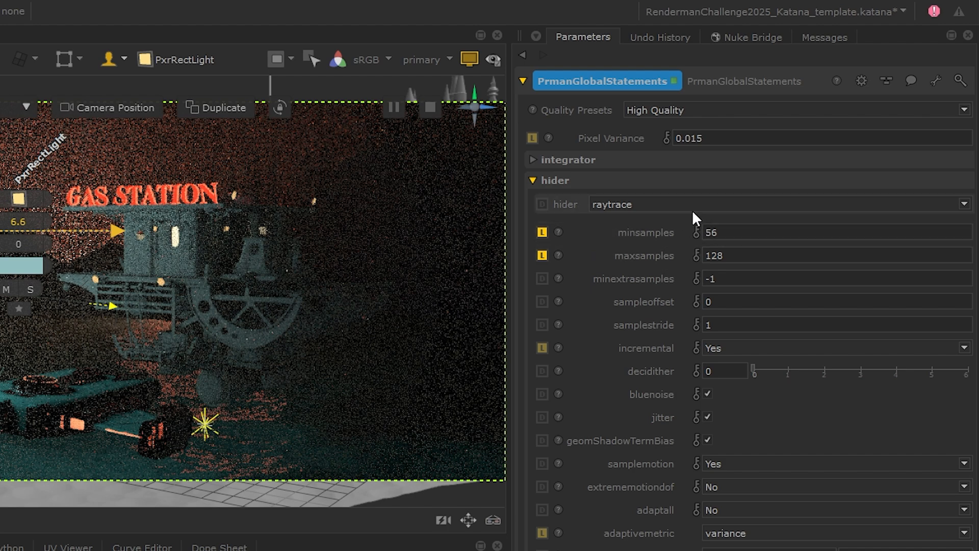
mouse_move(667, 228)
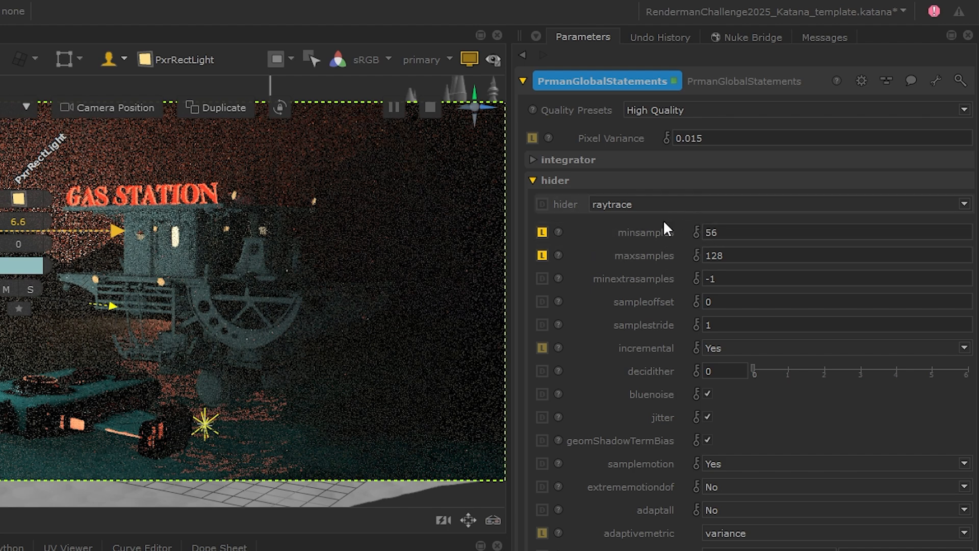
scroll(down, 3)
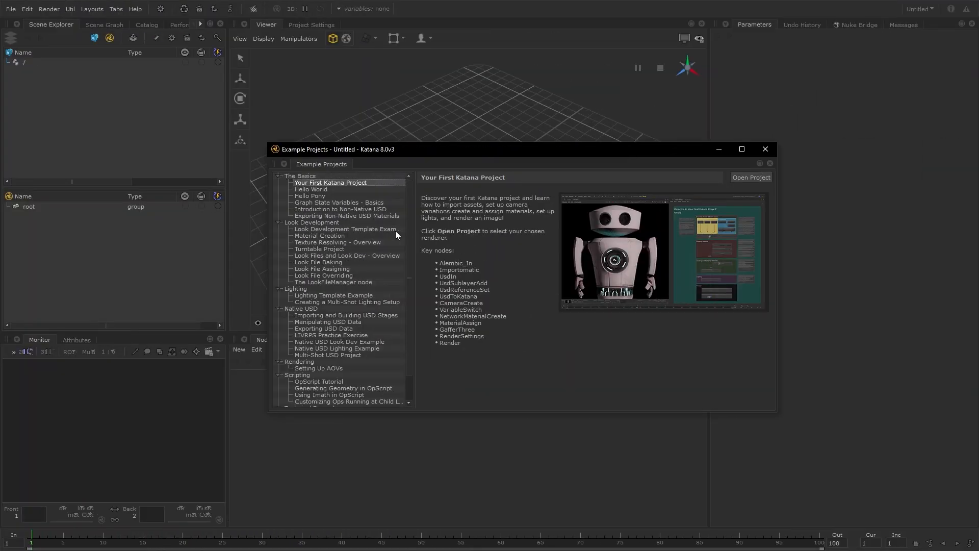
Step: Read the Lighting Template Example description, then the Importing and Building USD Stages one
click(333, 295)
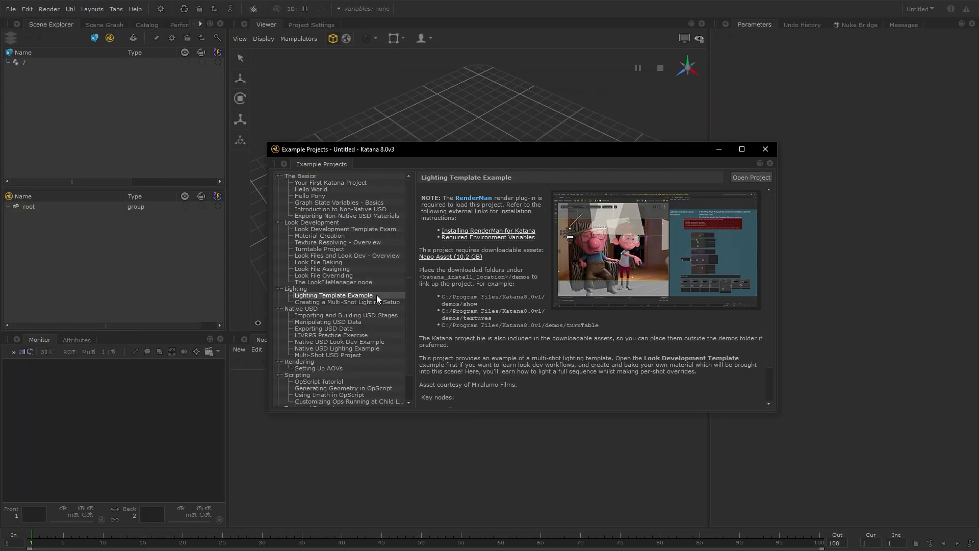
click(345, 315)
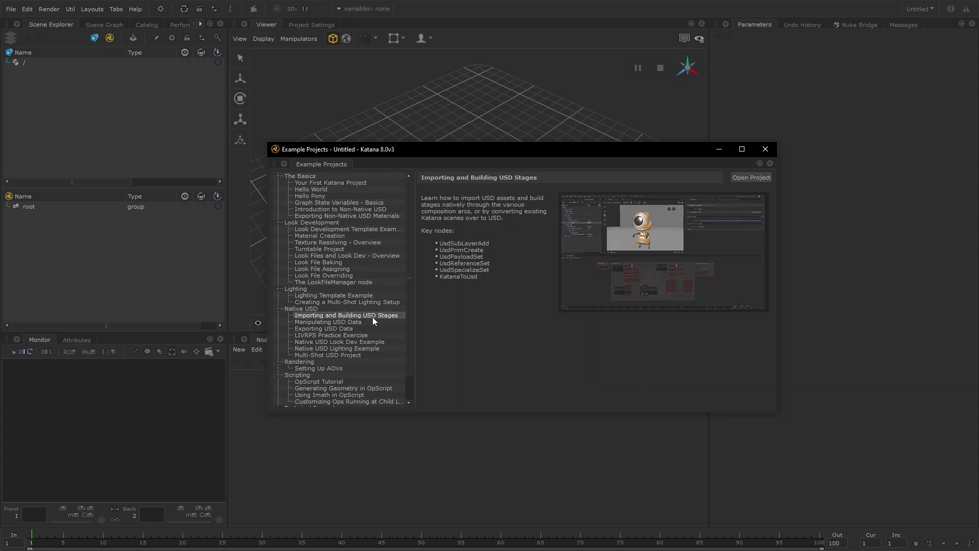